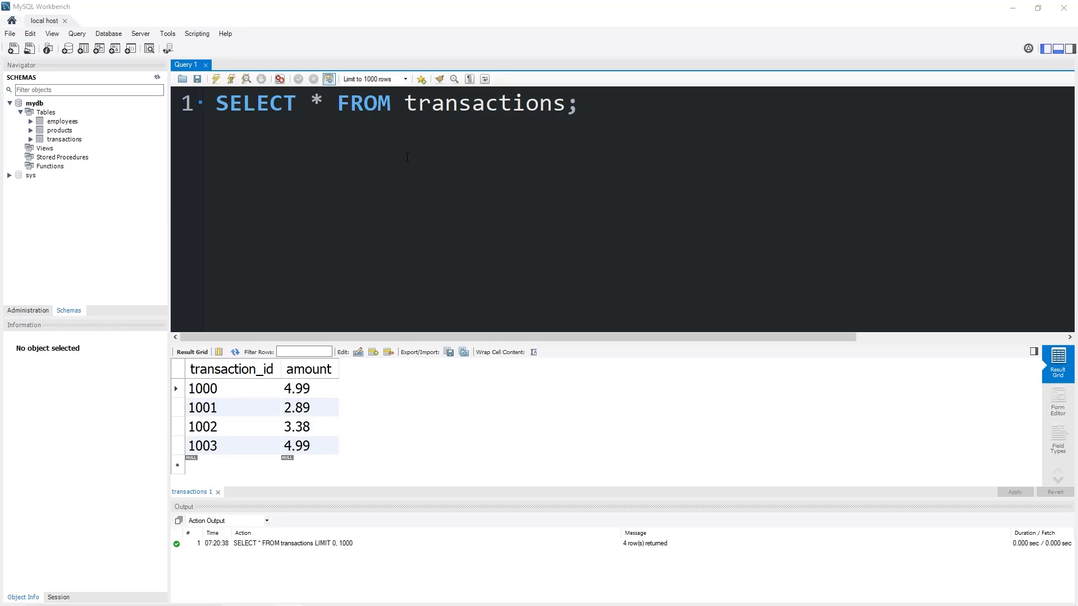
pyautogui.moveTo(442, 114)
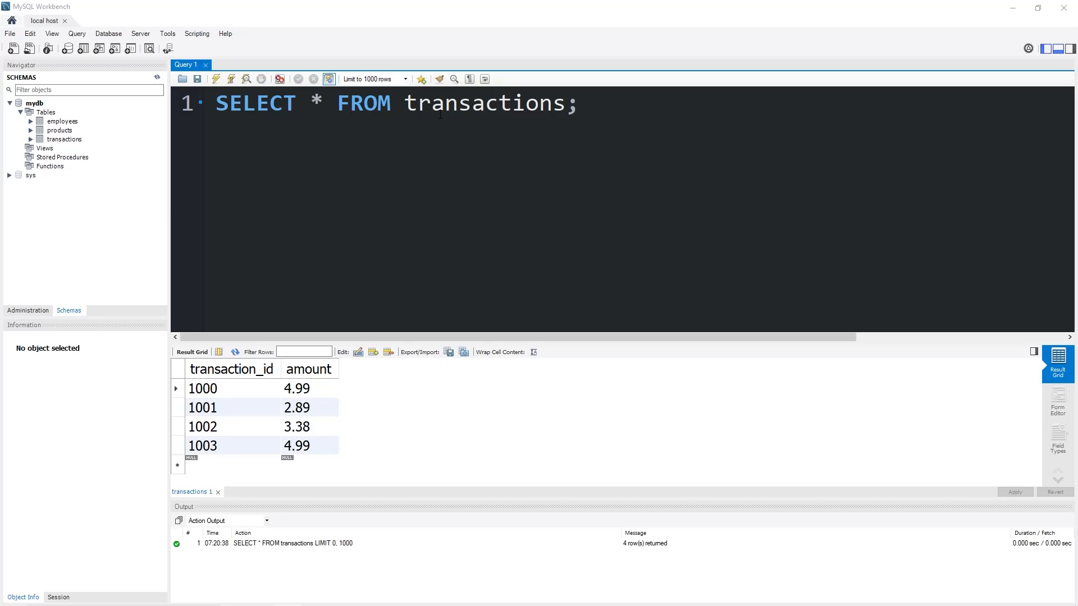
pyautogui.moveTo(223, 394)
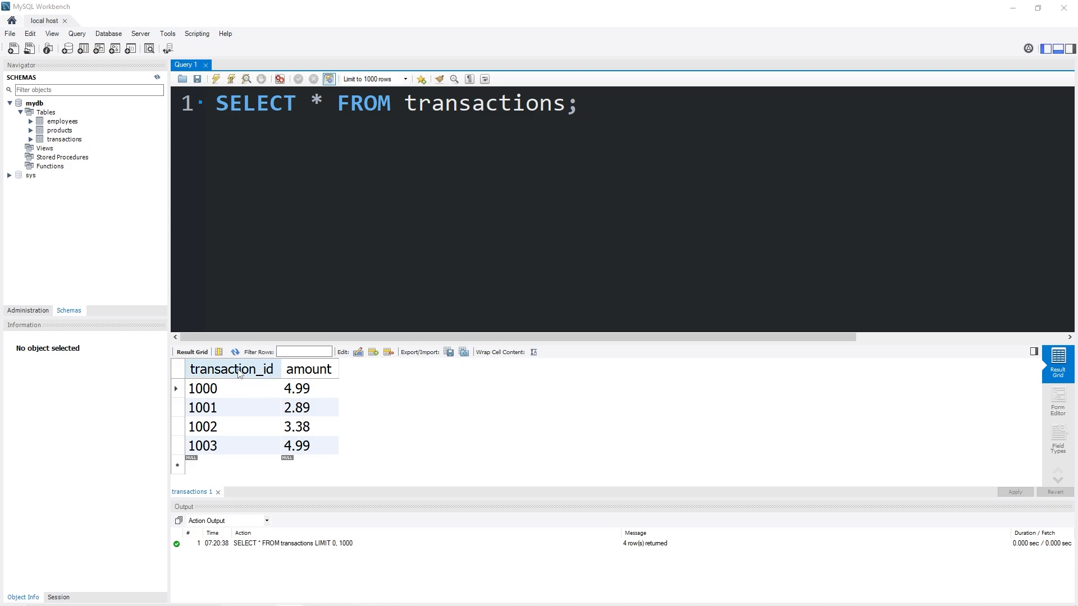
pyautogui.moveTo(231, 401)
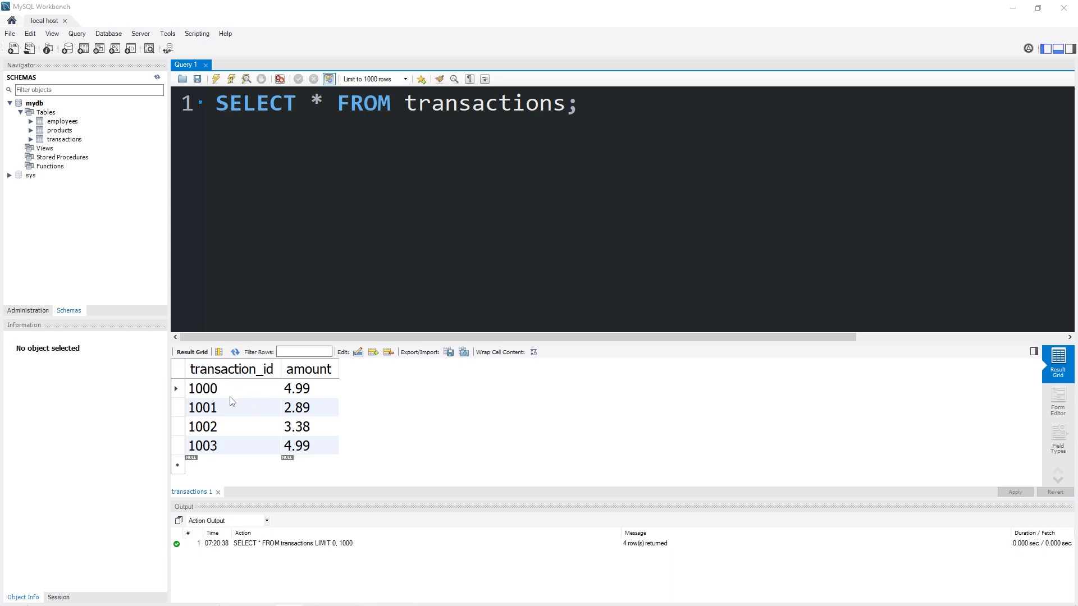
pyautogui.moveTo(217, 397)
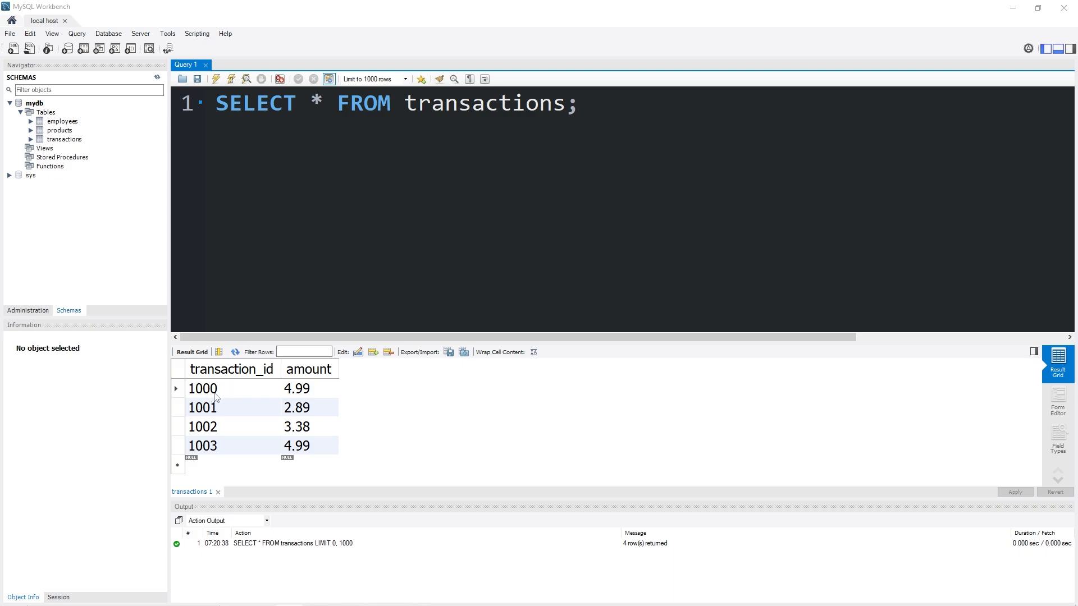
pyautogui.moveTo(213, 453)
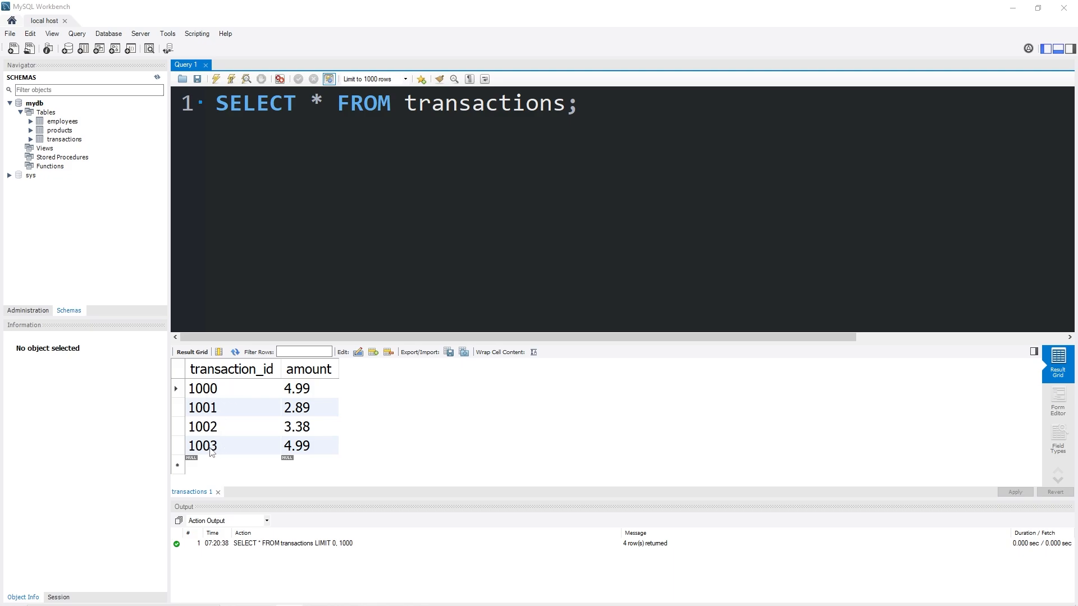
pyautogui.moveTo(212, 421)
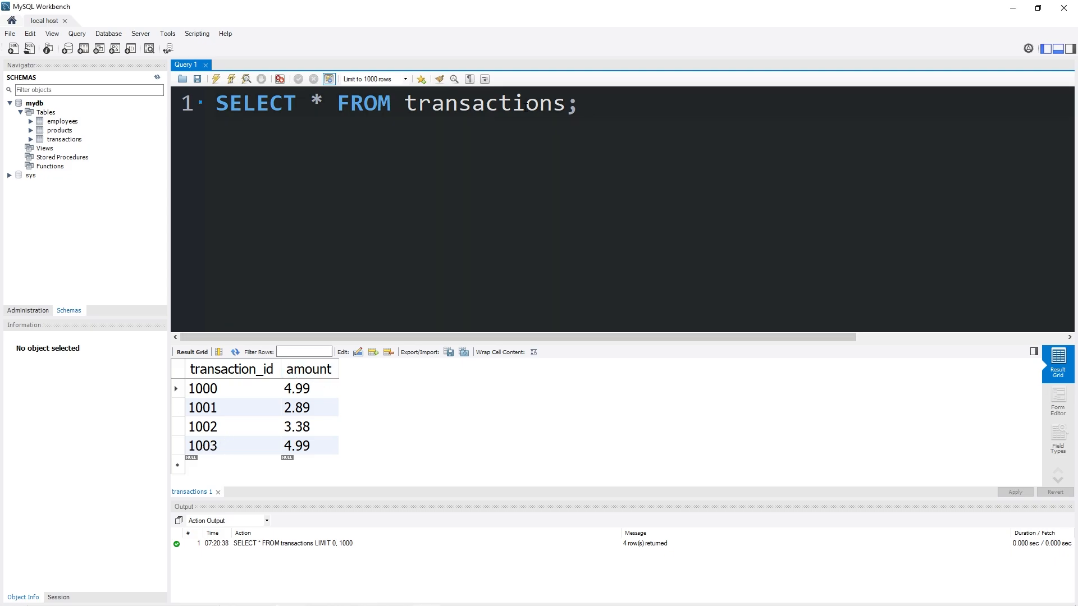
pyautogui.moveTo(426, 142)
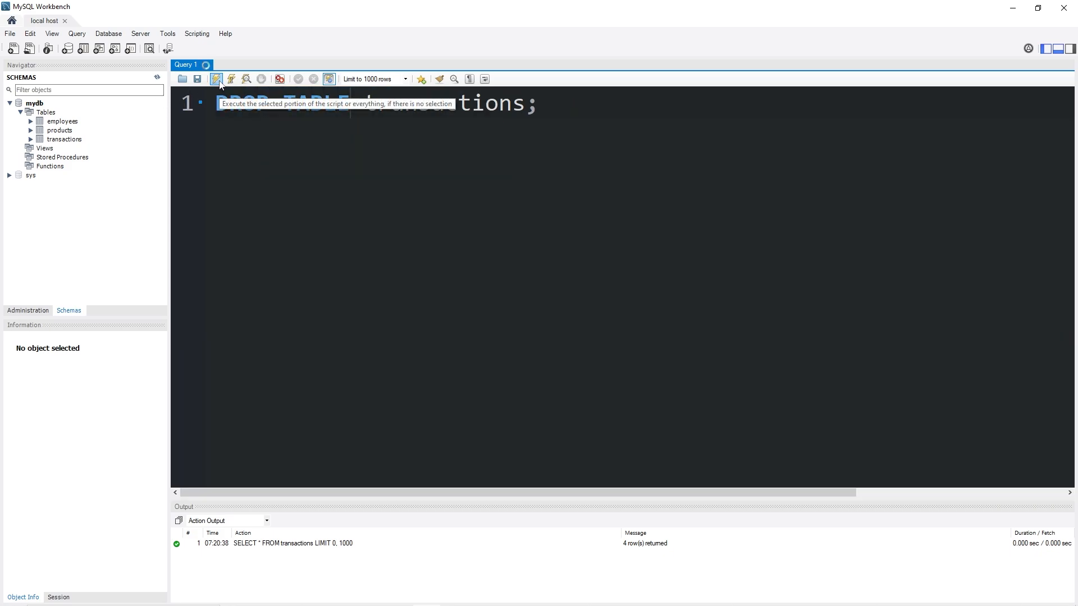
# Run DROP TABLE transactions; so only employees and products remain in mydb
pyautogui.click(216, 79)
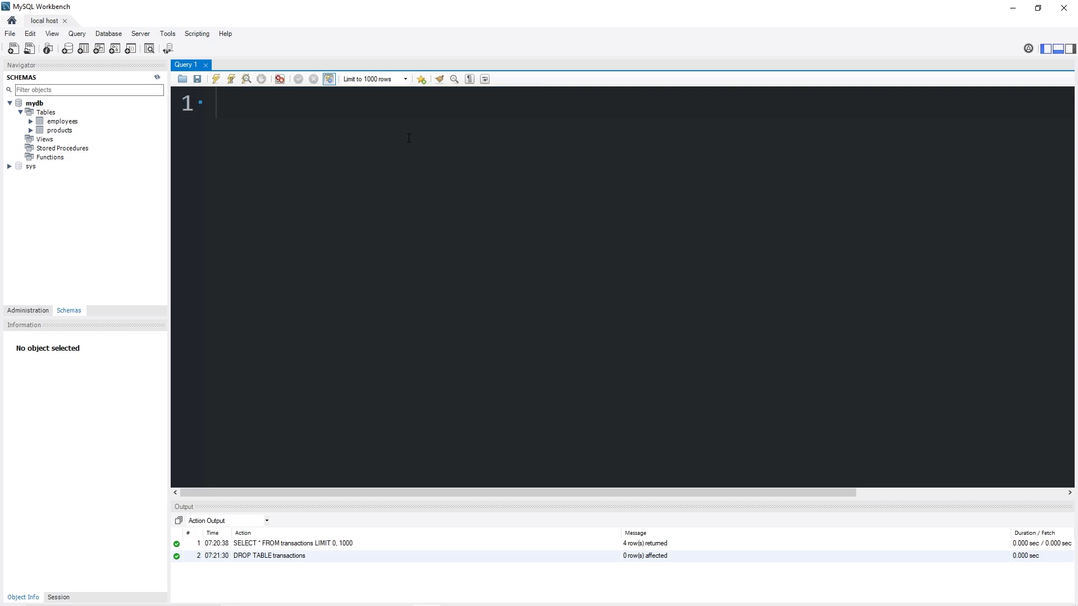
# Draft CREATE TABLE transactions with transaction_id INT and amount DECIMAL(5, 2), cursor placed after INT
pyautogui.write('CR')
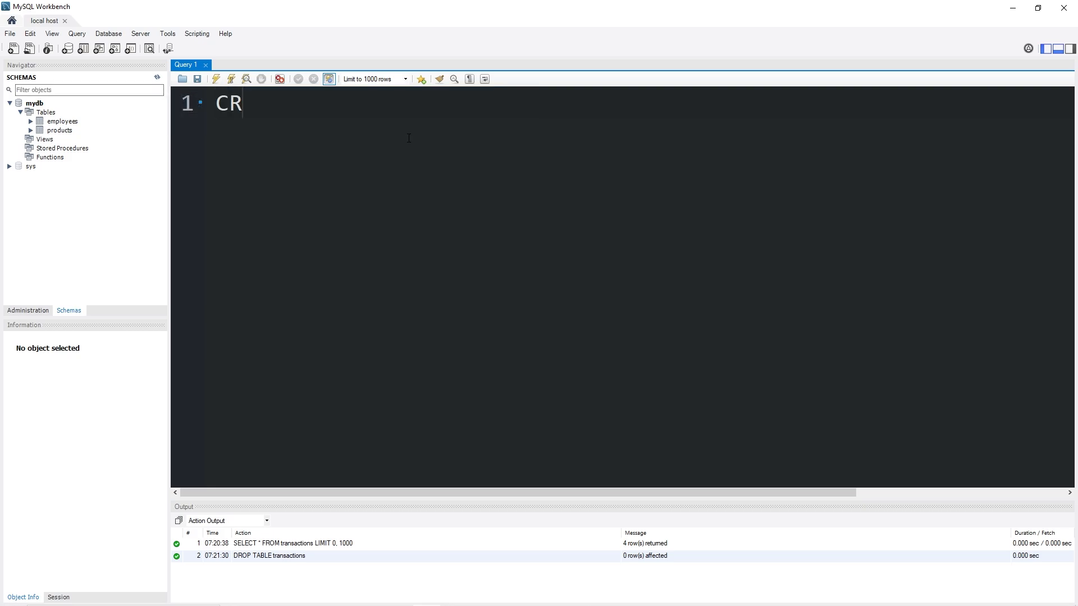
pyautogui.write('EATE TABLE tra')
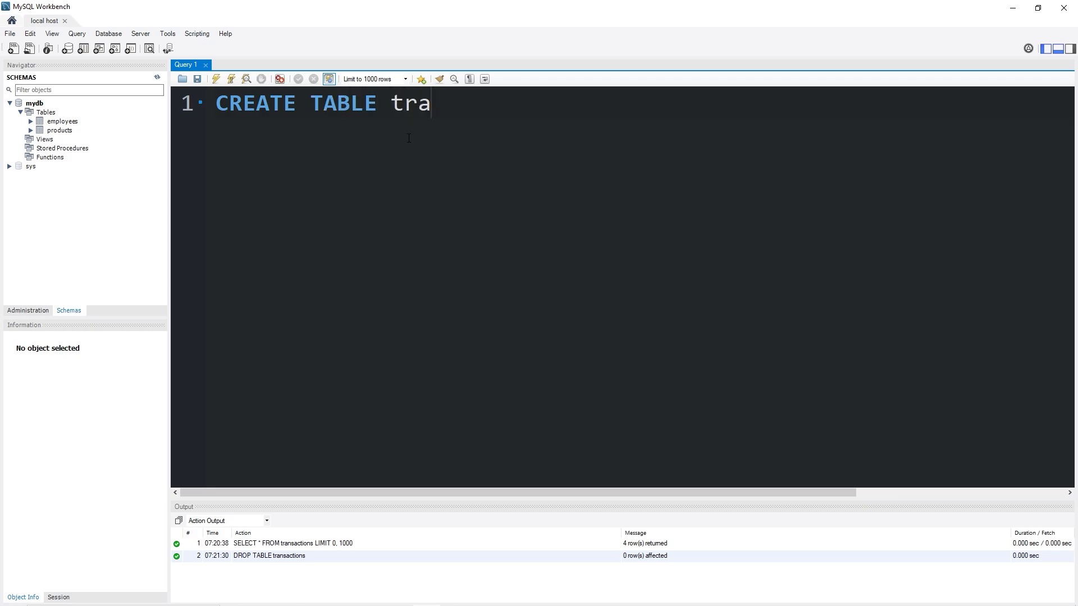
pyautogui.write('nsactions (')
pyautogui.write('tra')
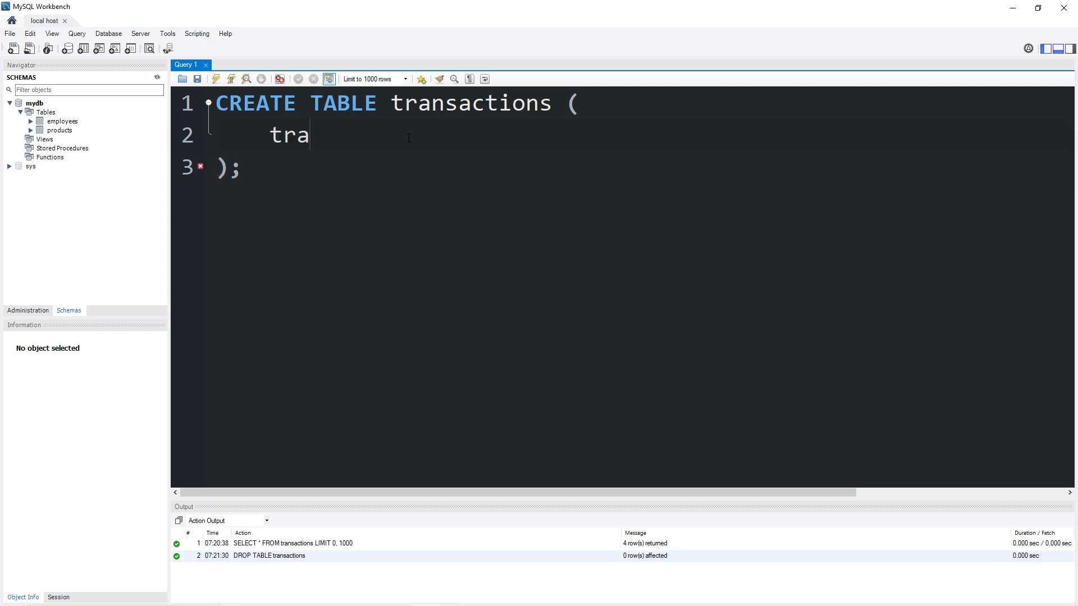
pyautogui.write('nsaction_id INT,')
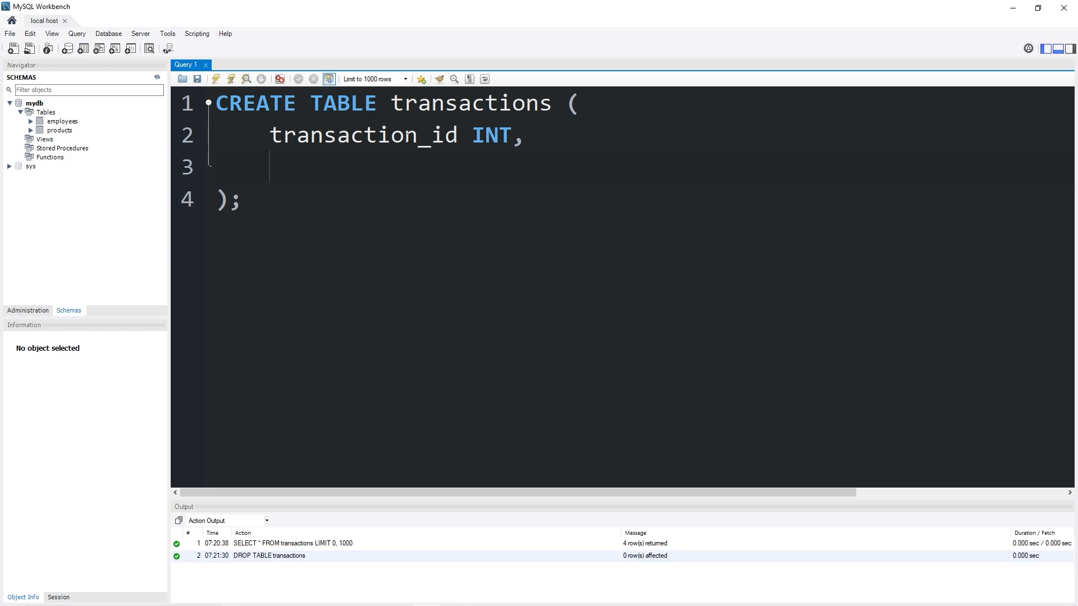
pyautogui.write('amount DECIMAL(')
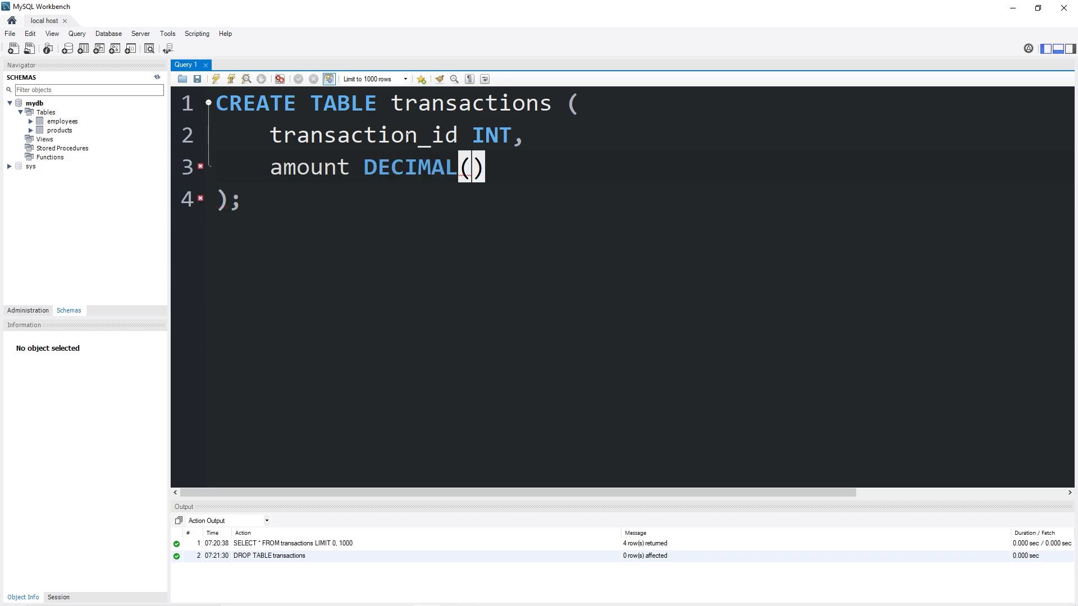
pyautogui.write('5, 2')
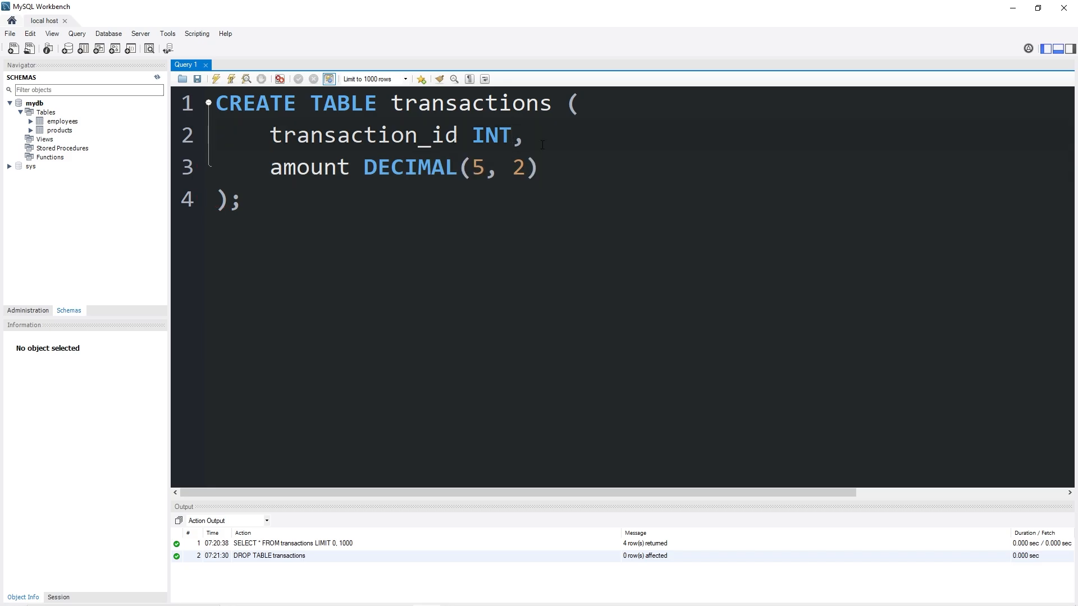
pyautogui.doubleClick(362, 136)
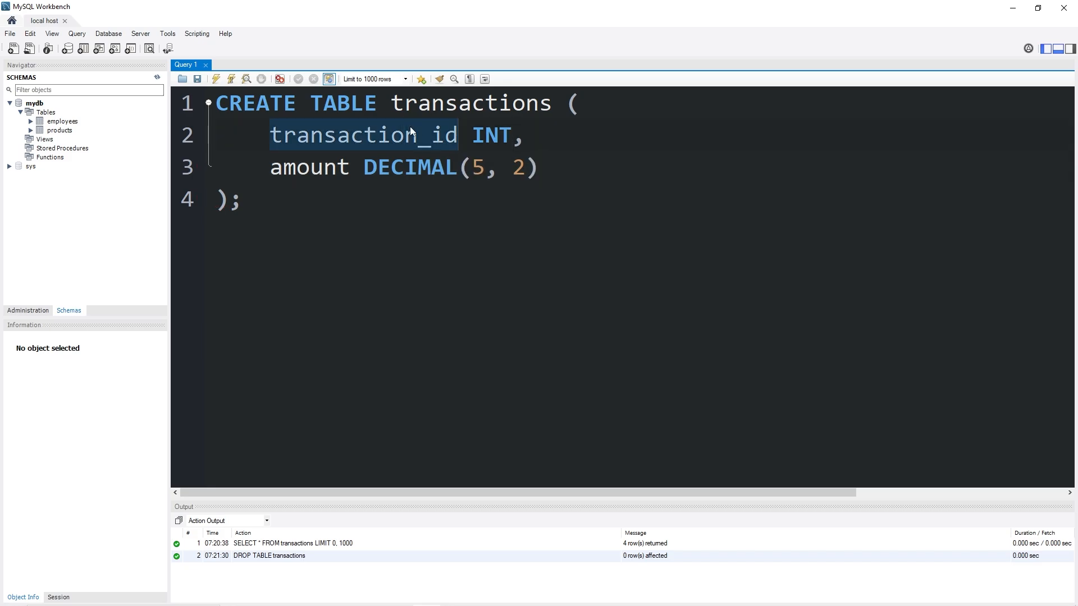
pyautogui.click(418, 135)
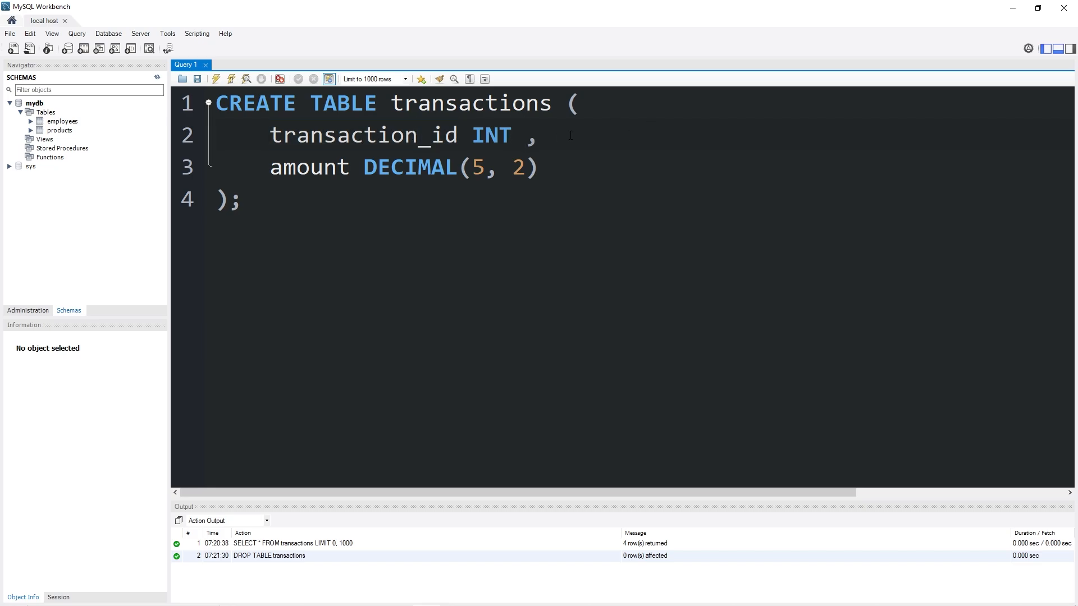
# Declare transaction_id as INT PRIMARY KEY AUTO_INCREMENT in the draft
pyautogui.write('PRIMARY KEY')
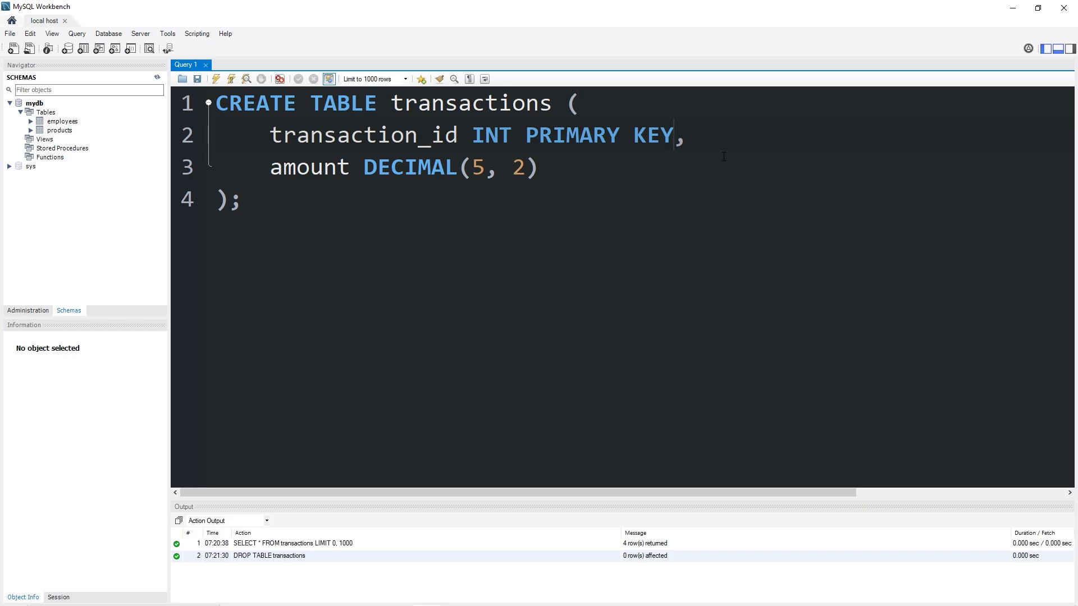
pyautogui.write('AUTO')
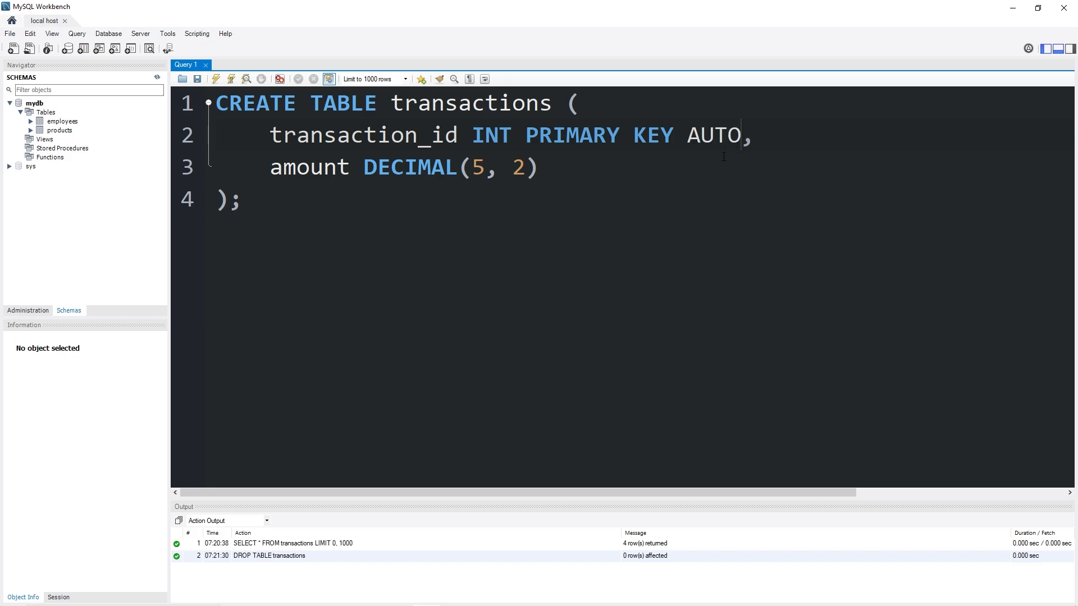
pyautogui.write('_INCREMENT')
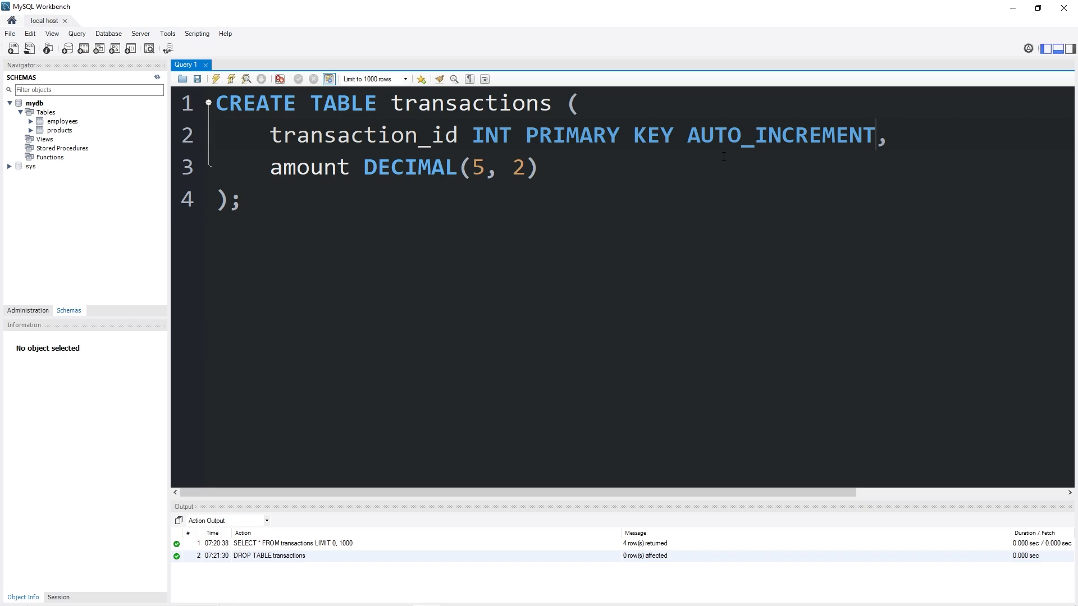
pyautogui.doubleClick(779, 136)
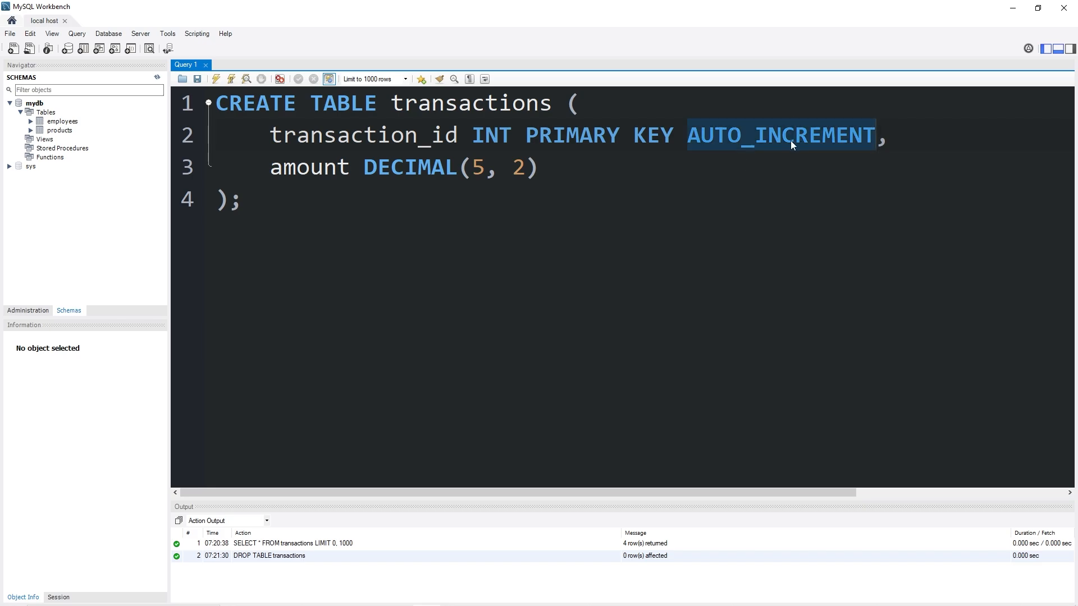
pyautogui.moveTo(878, 142)
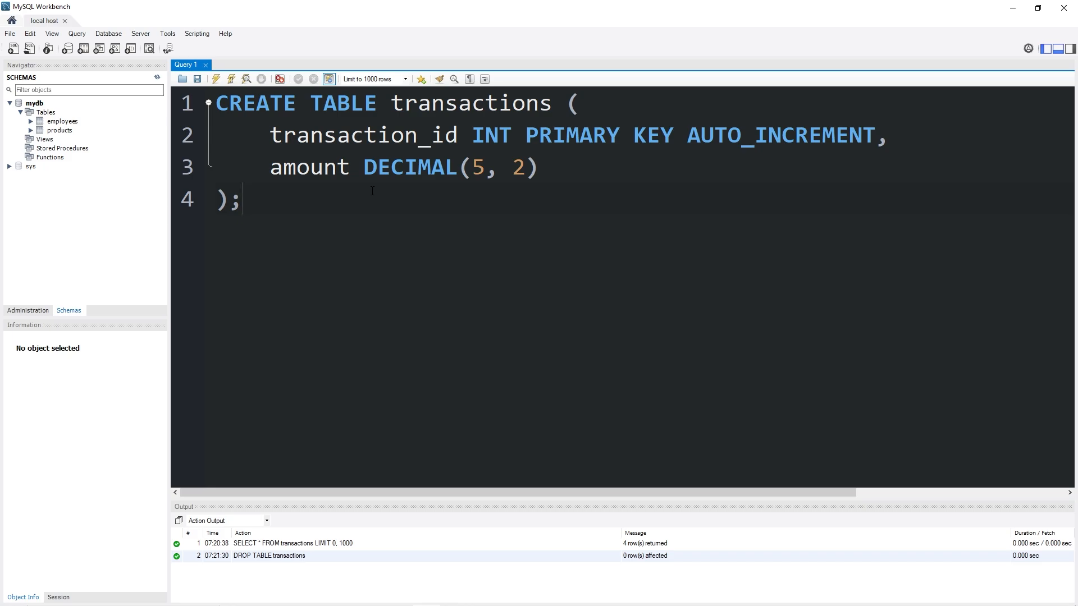
# Add SELECT * FROM transactions; and run both statements, creating the empty table
pyautogui.write('SELECT *')
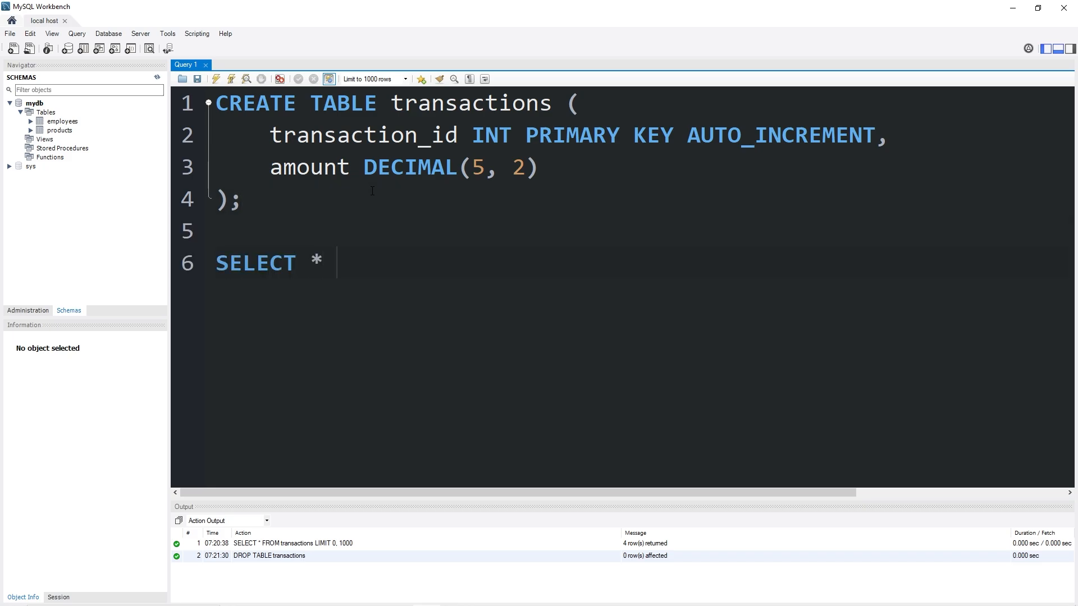
pyautogui.write('FROM transac')
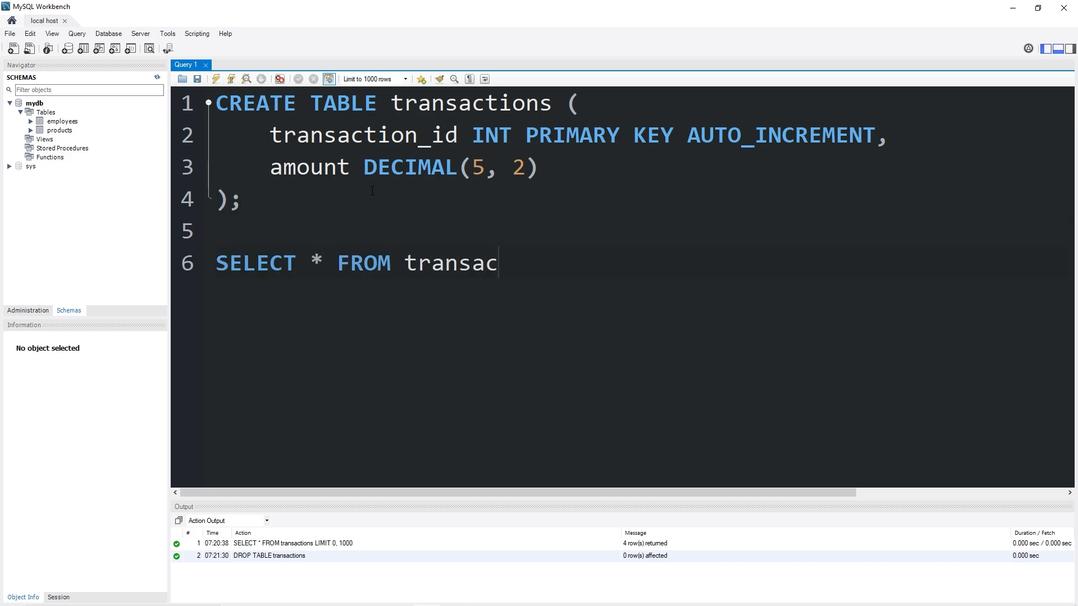
pyautogui.write('tions;')
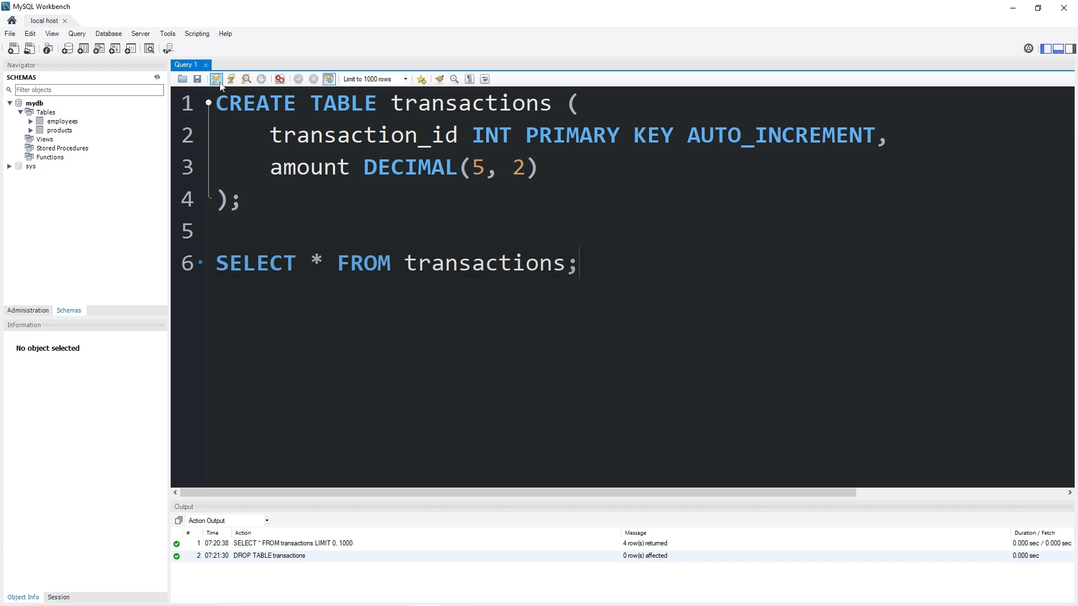
pyautogui.click(215, 79)
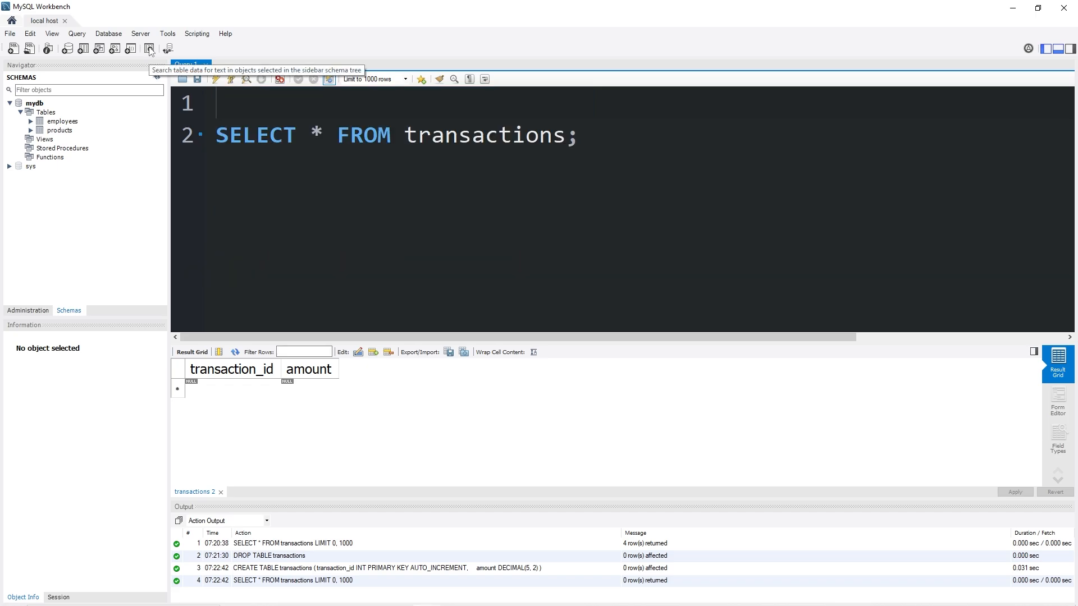
# Run INSERT INTO transactions (amount) VALUES (4.99);, giving a row with transaction_id 1
pyautogui.write('INSERT INTO transactions')
pyautogui.write('VA')
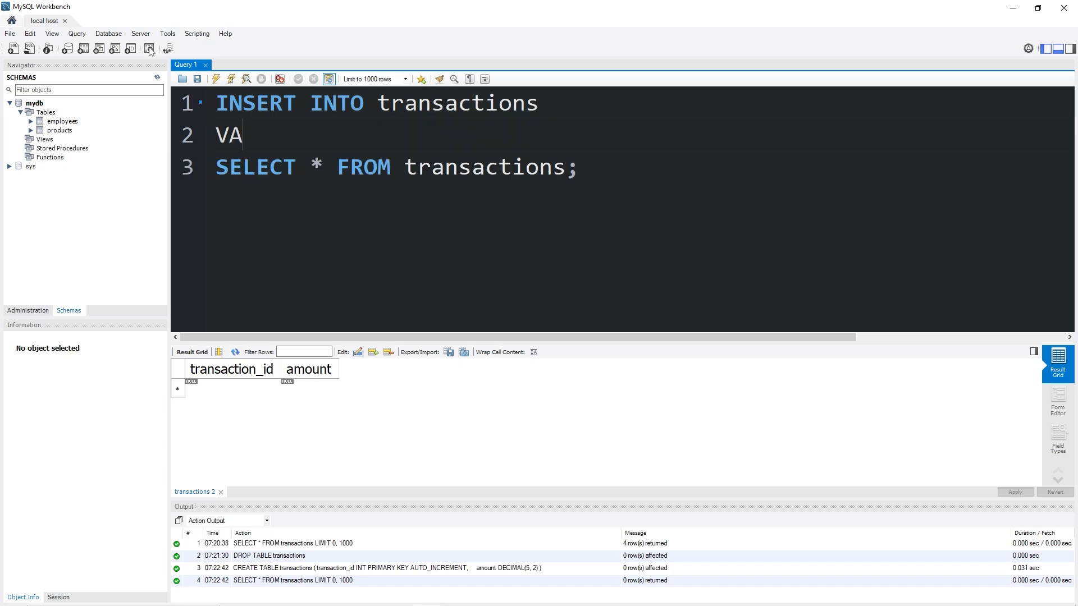
pyautogui.write('LUES ()')
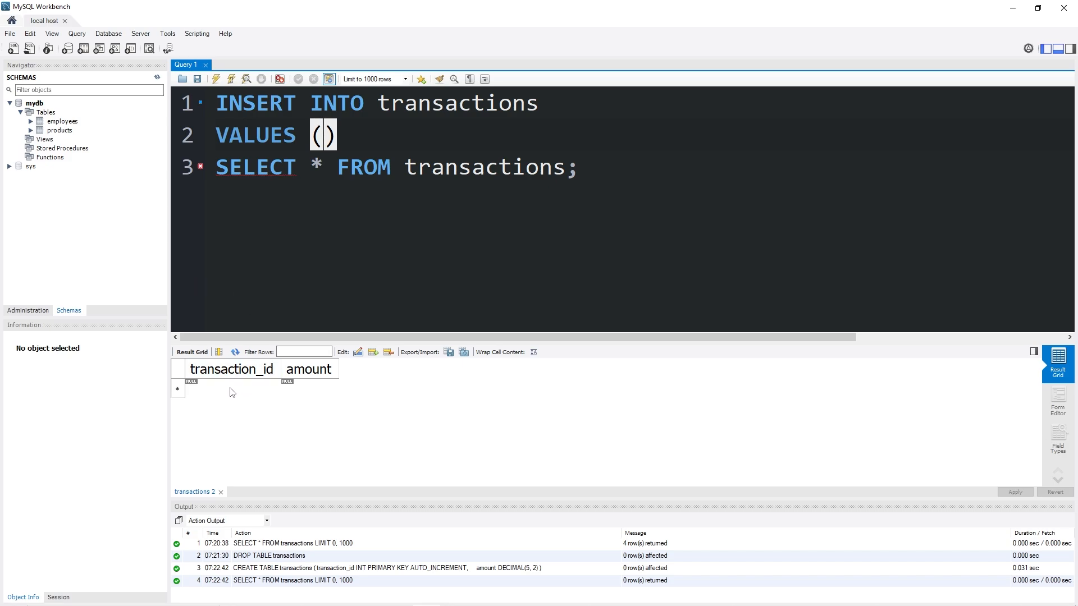
pyautogui.moveTo(310, 397)
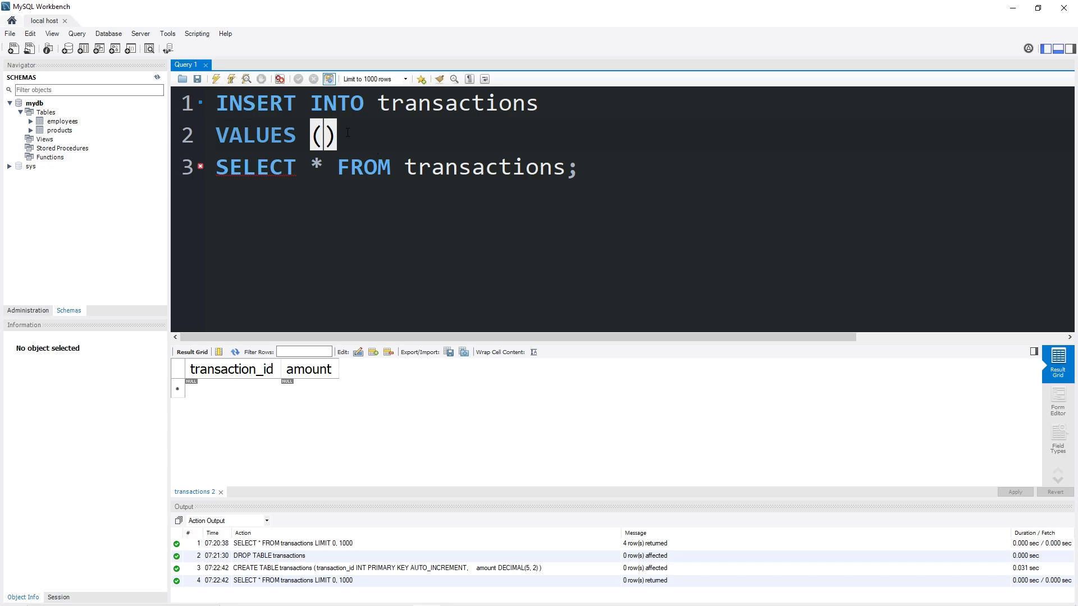
pyautogui.write('4.99')
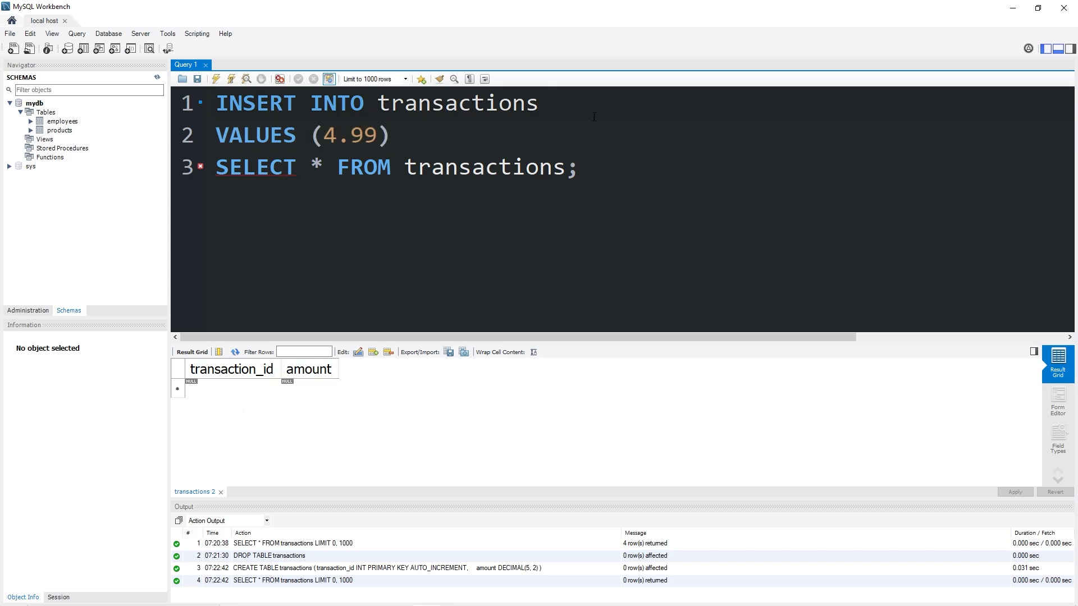
pyautogui.doubleClick(349, 135)
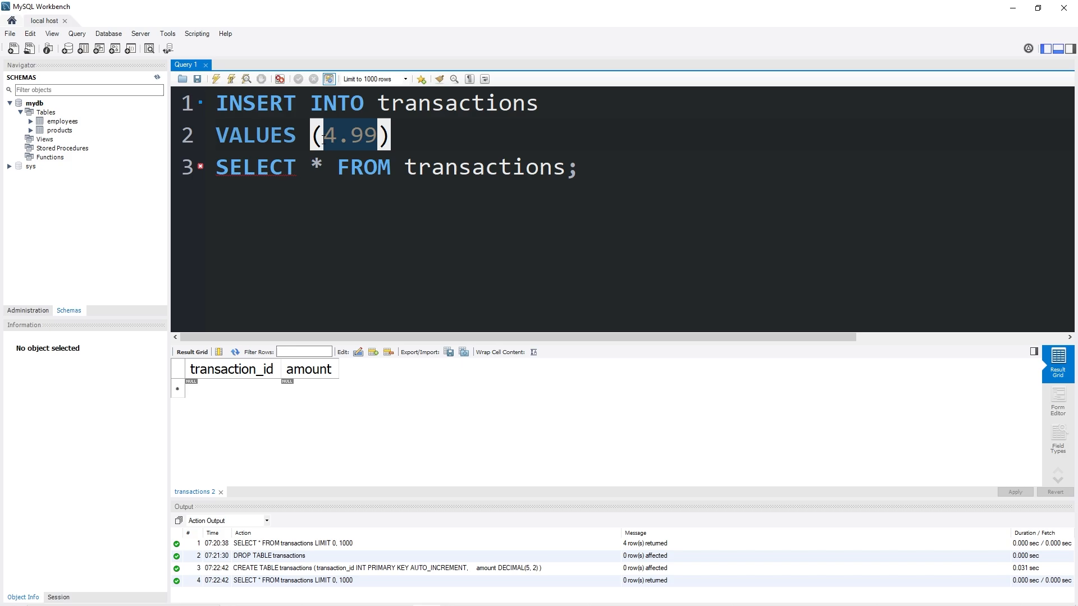
pyautogui.write('()')
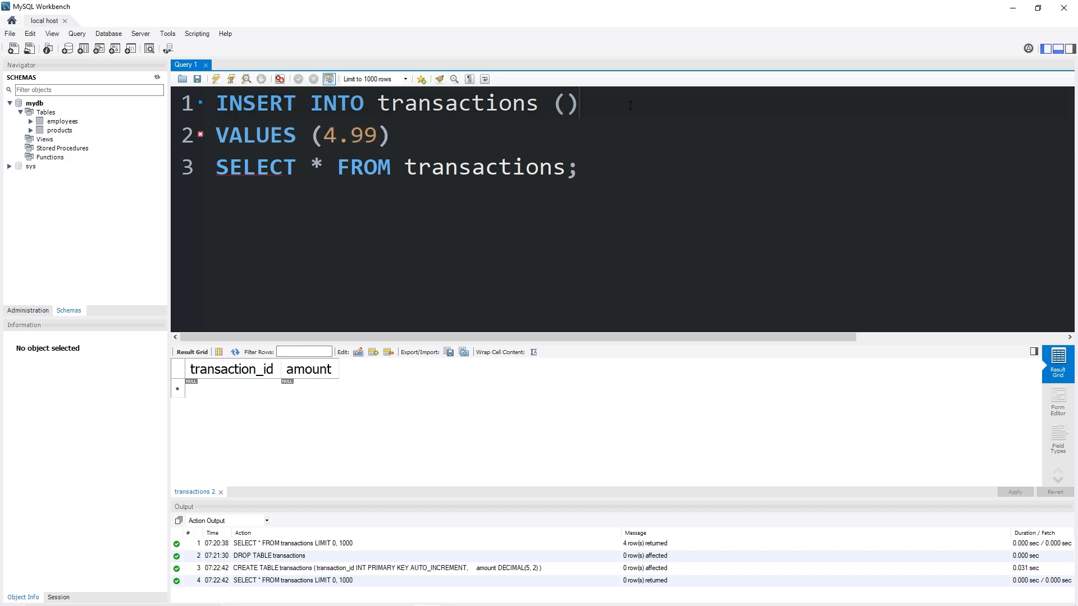
pyautogui.write('amount')
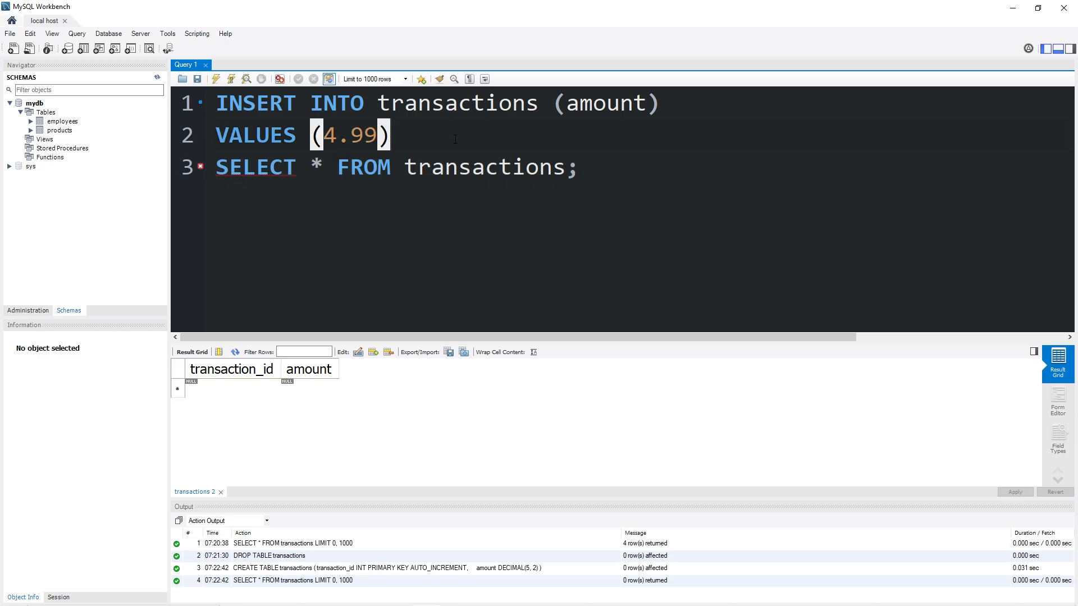
pyautogui.click(231, 79)
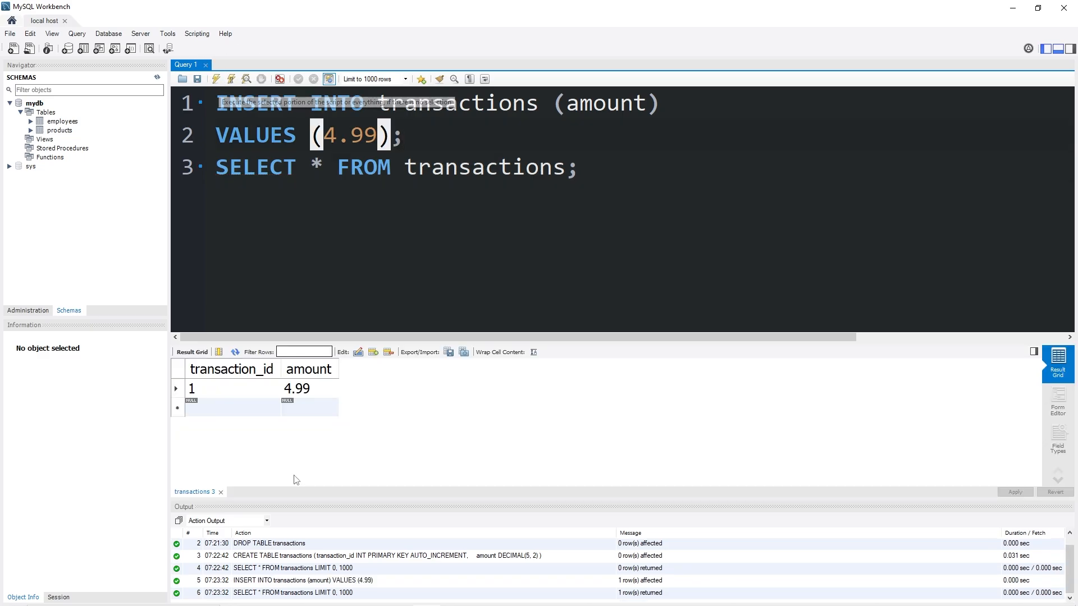
# Insert amounts 2.89, 3.38 and 4.99 in turn, filling rows with transaction_ids 2–4
pyautogui.click(191, 387)
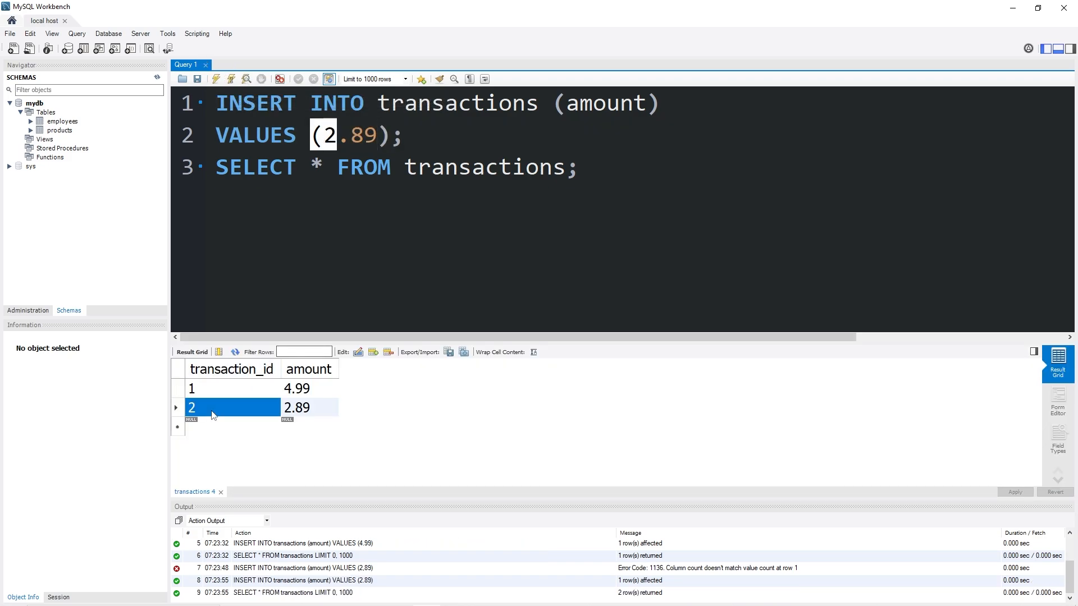
pyautogui.click(309, 408)
pyautogui.write('3')
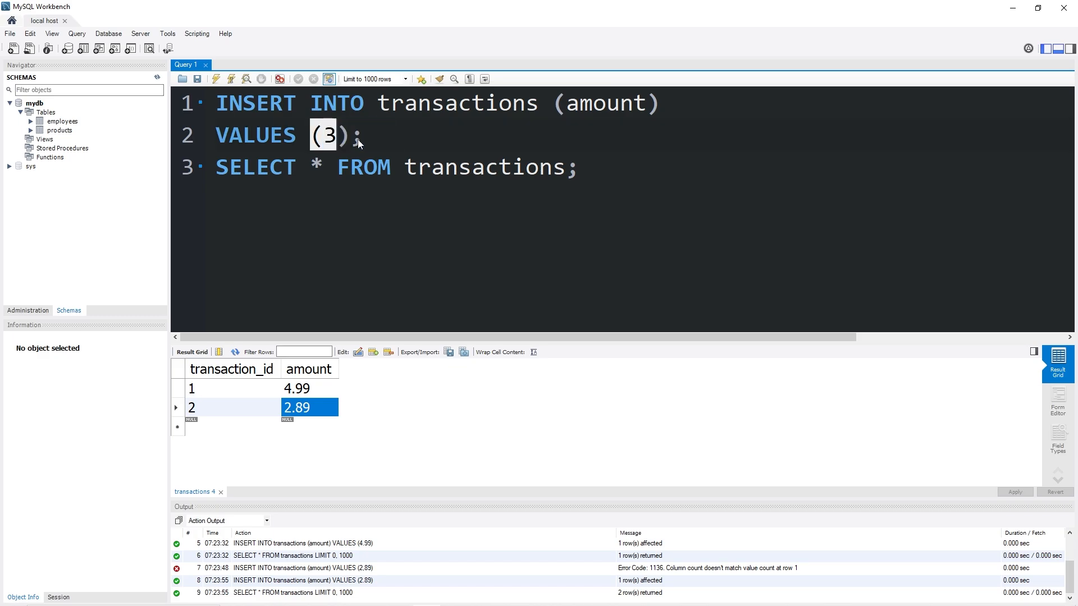
pyautogui.click(215, 78)
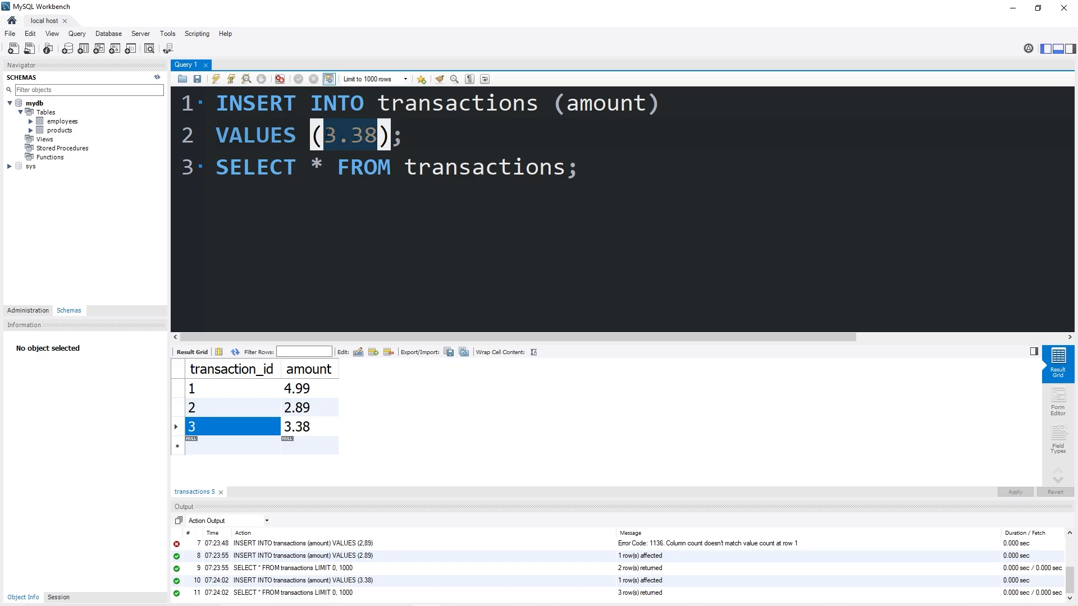
pyautogui.write('4.99')
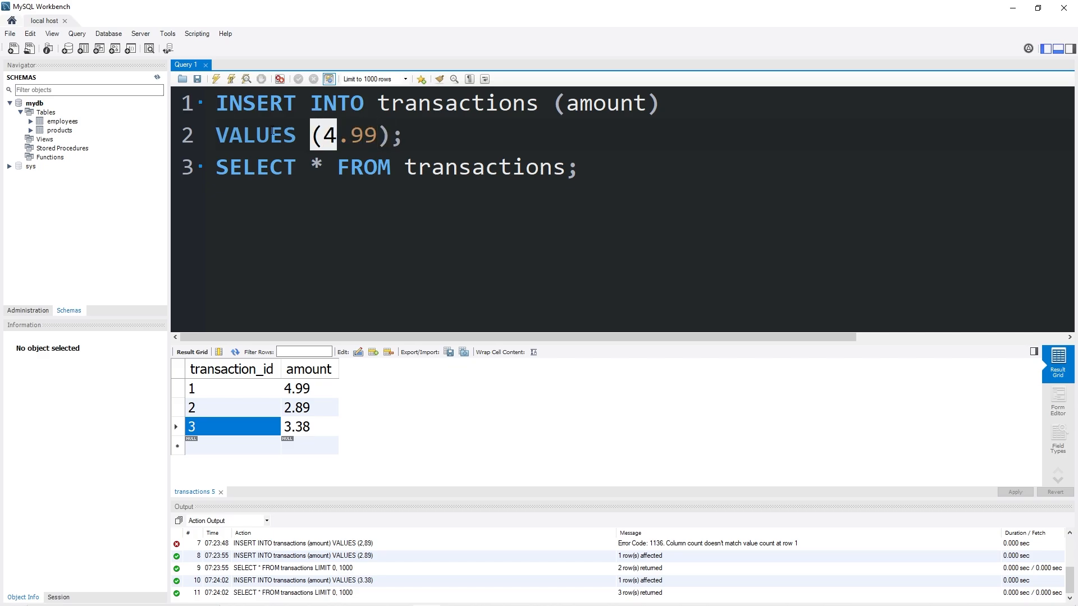
pyautogui.click(216, 79)
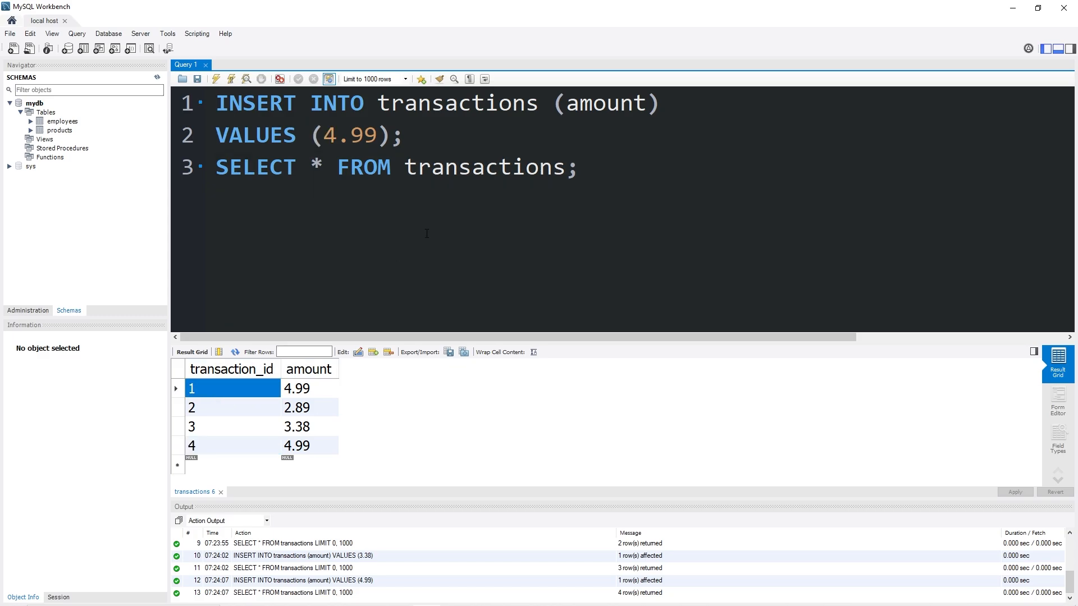
# Run ALTER TABLE transactions AUTO_INCREMENT = 1000; to restart the counter at 1000
pyautogui.write('ALTER TABLE tr')
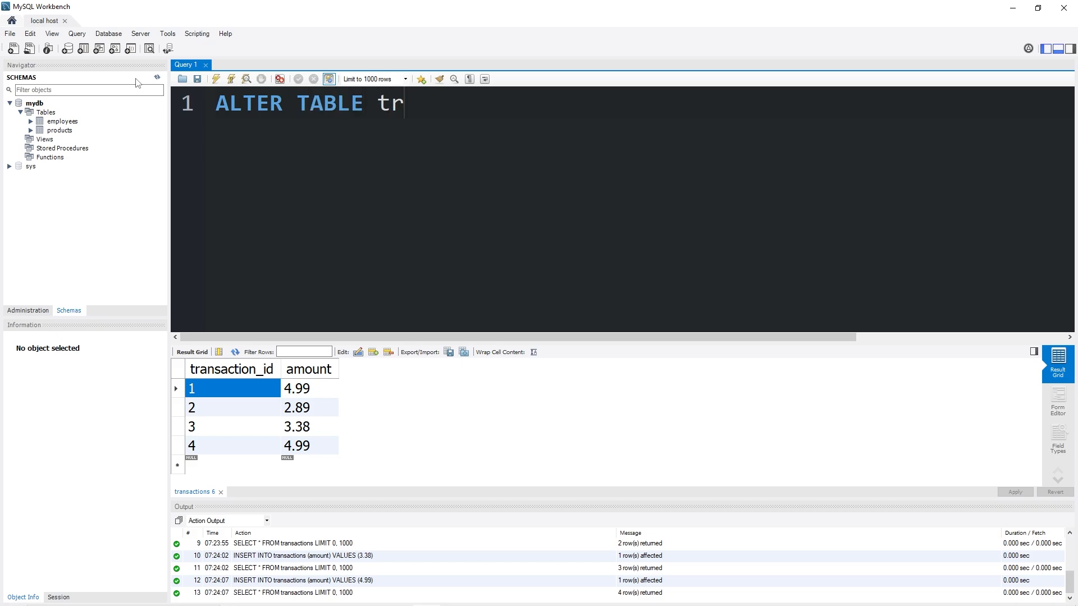
pyautogui.write('ansactions')
pyautogui.write('AUTO_')
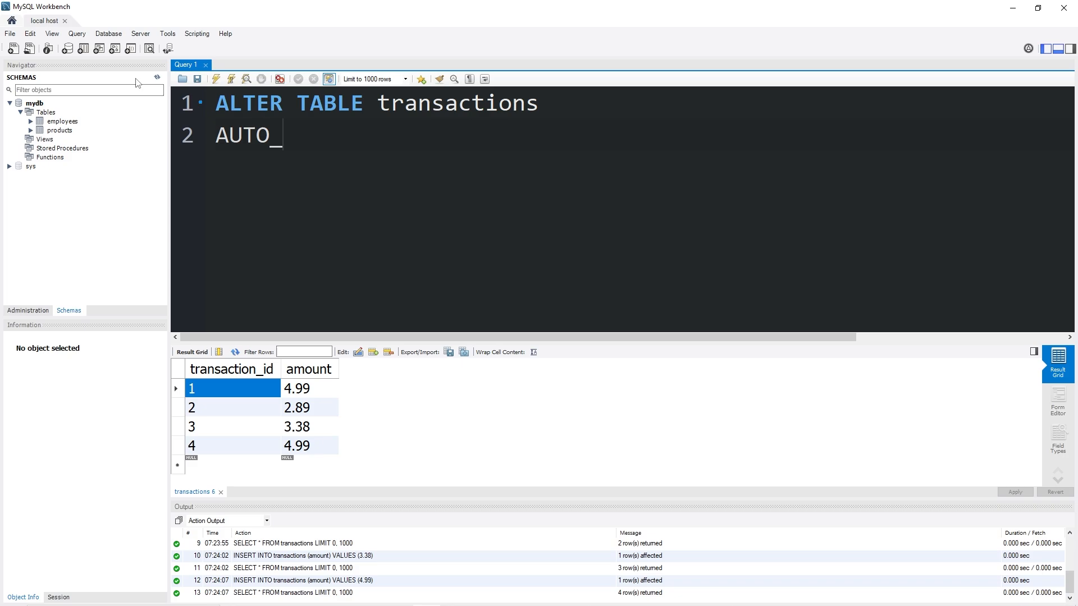
pyautogui.write('INCREMENT')
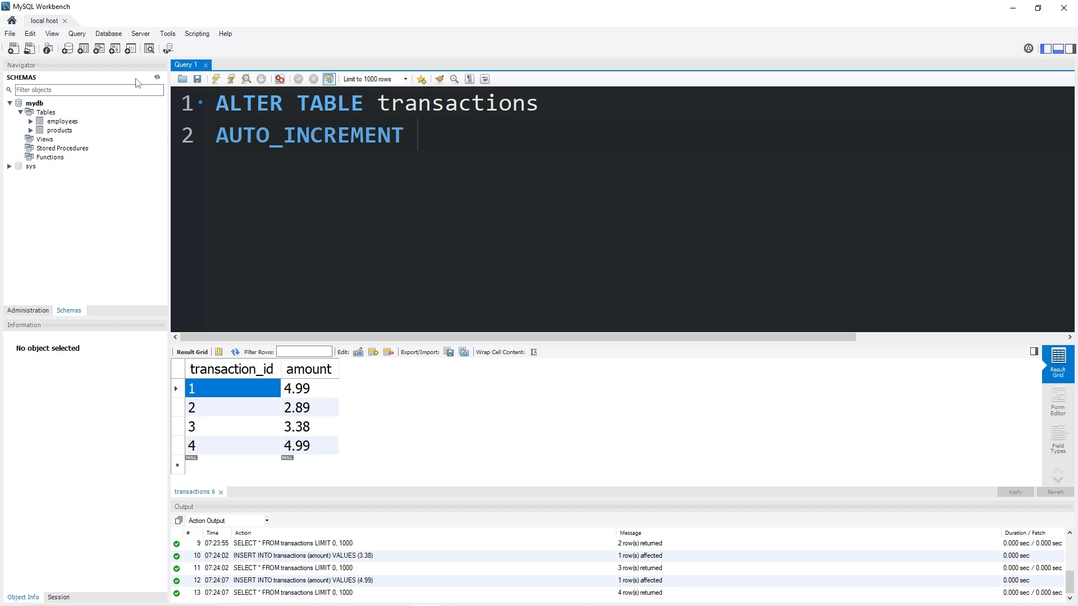
pyautogui.write('= 1000')
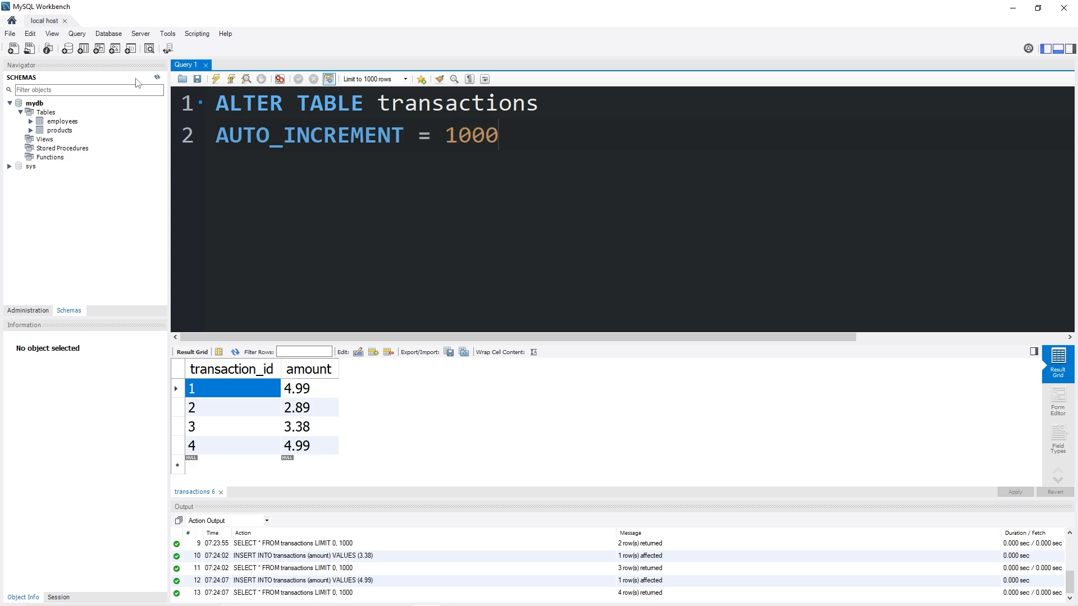
pyautogui.click(216, 79)
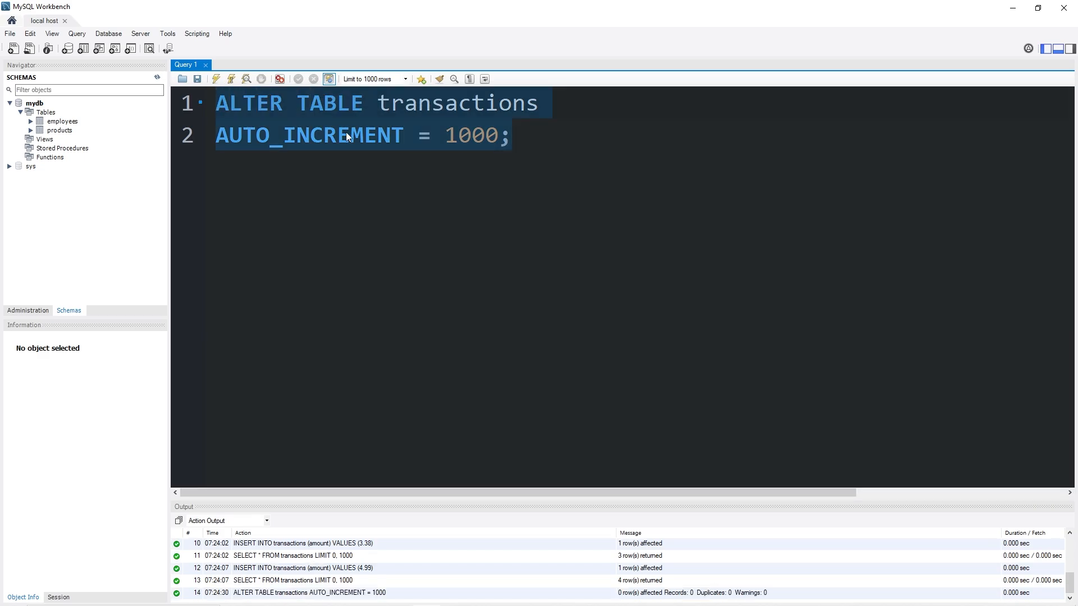
pyautogui.moveTo(364, 124)
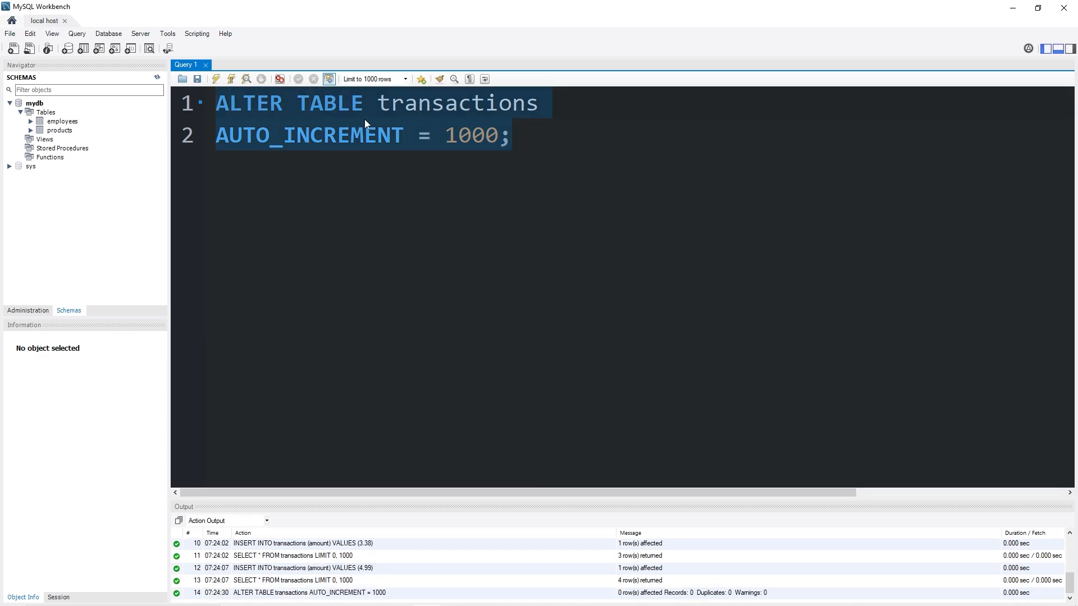
# Run DELETE FROM transactions; with a SELECT, leaving the table empty
pyautogui.write('DELETE FROM')
pyautogui.write('SE')
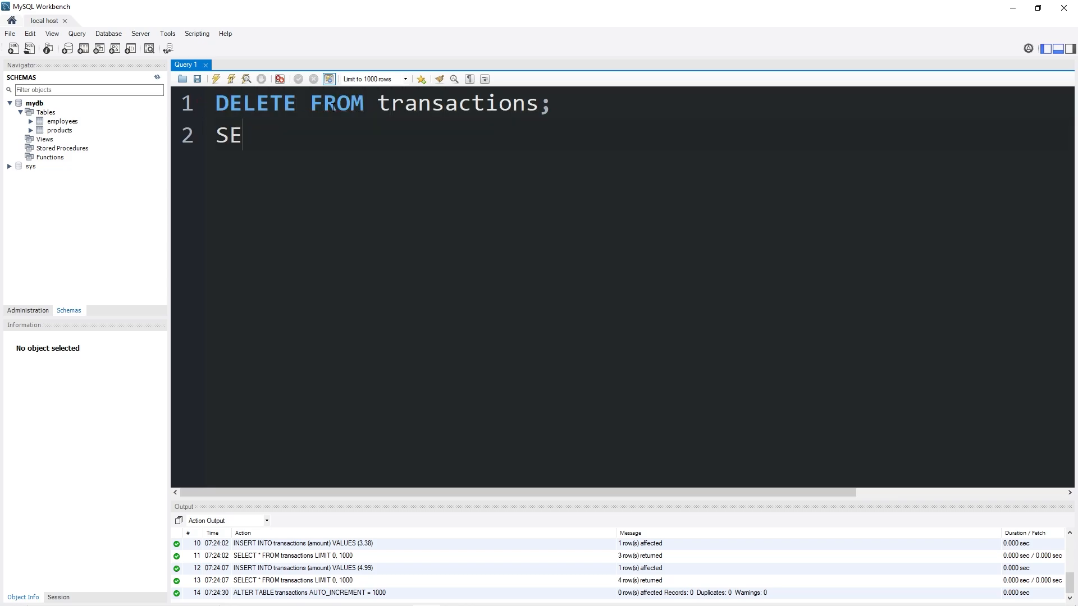
pyautogui.write('LECT * FROM tr')
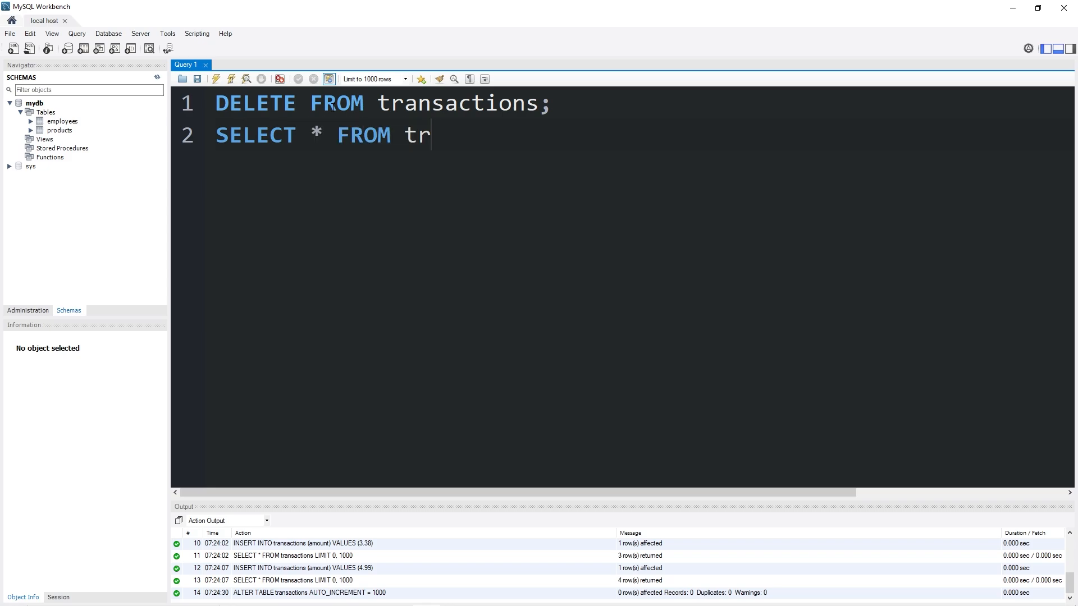
pyautogui.write('ansactions;')
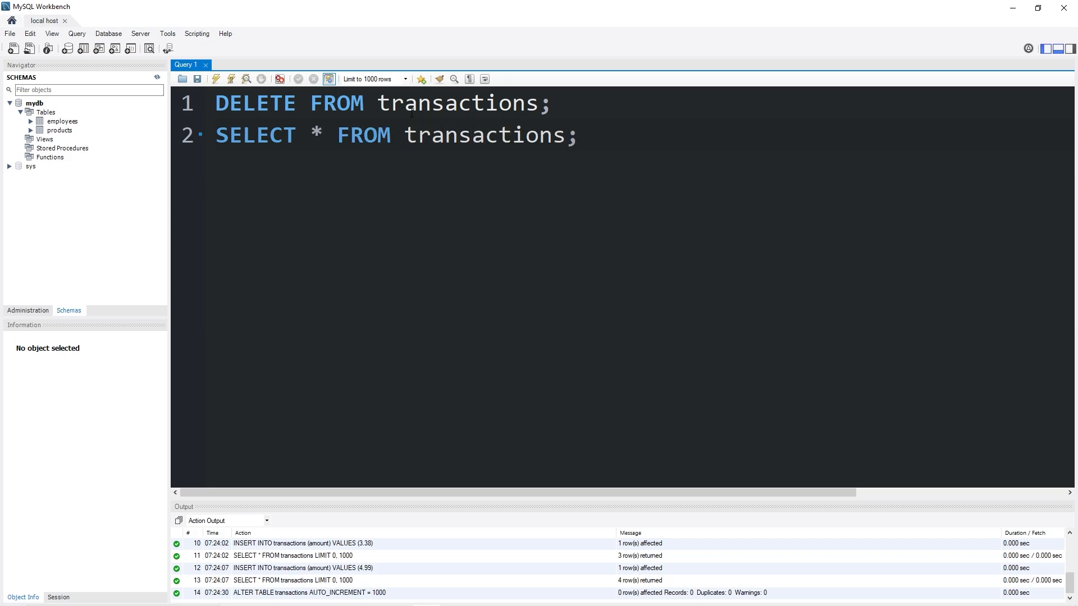
pyautogui.click(231, 78)
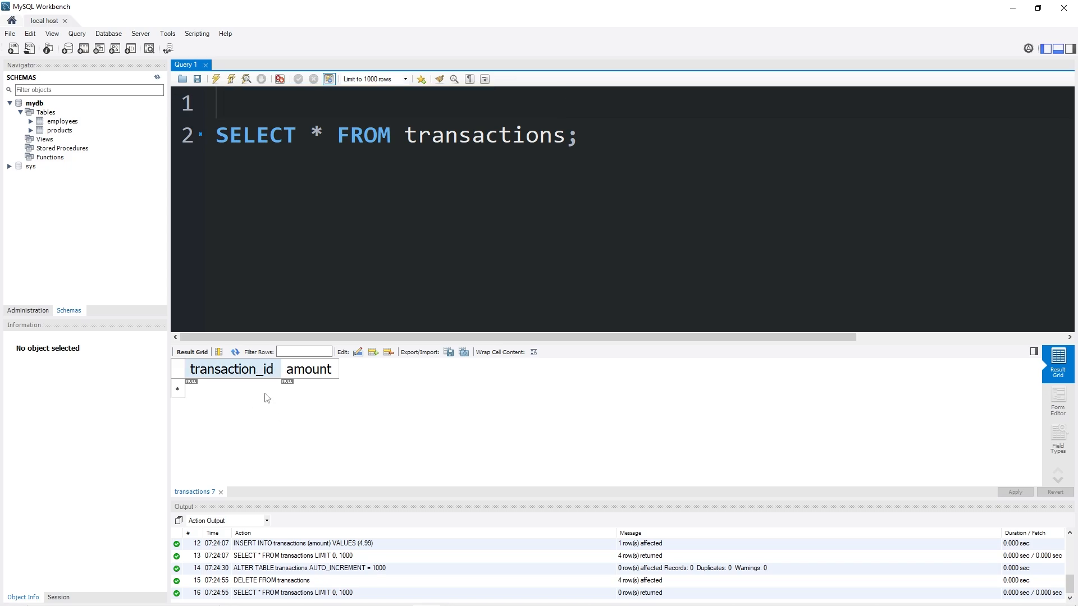
# Insert amount 4.99 into transactions, numbered 1000
pyautogui.write('INSERT I')
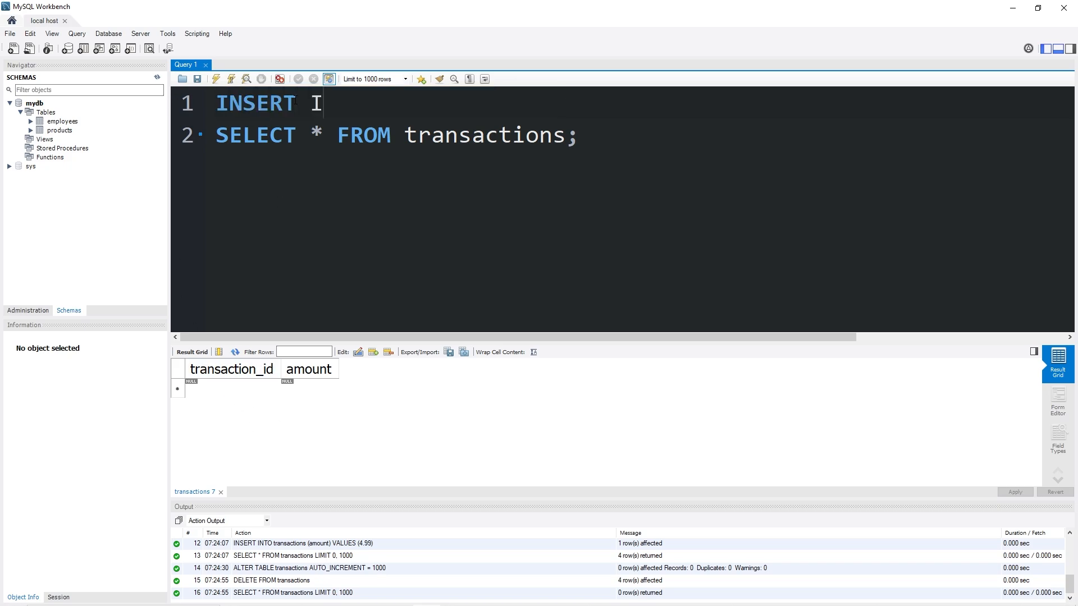
pyautogui.write('NTO transactions')
pyautogui.write('VALUES')
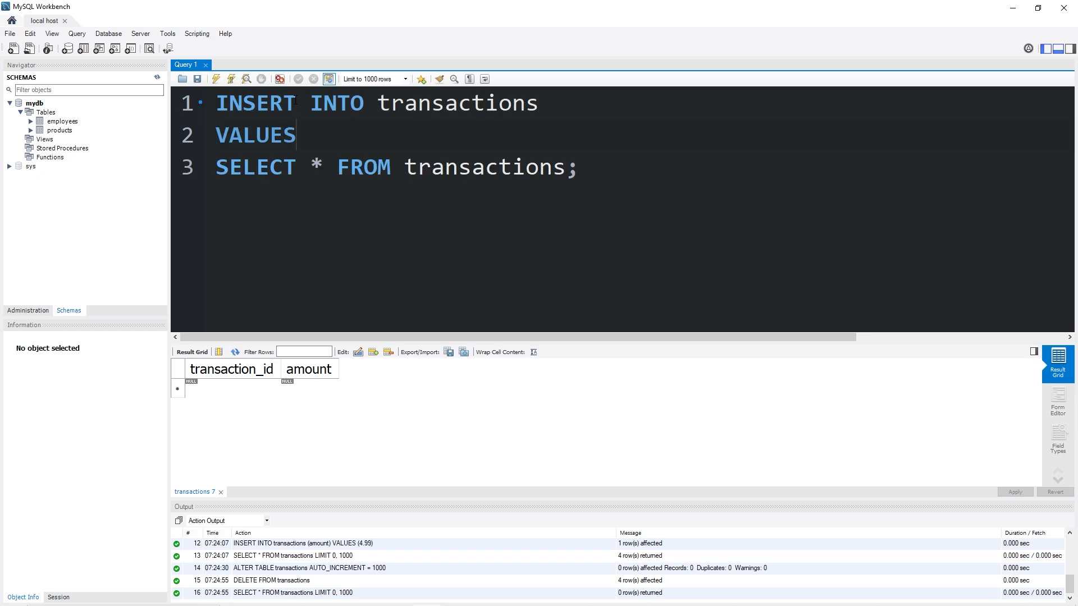
pyautogui.write('();')
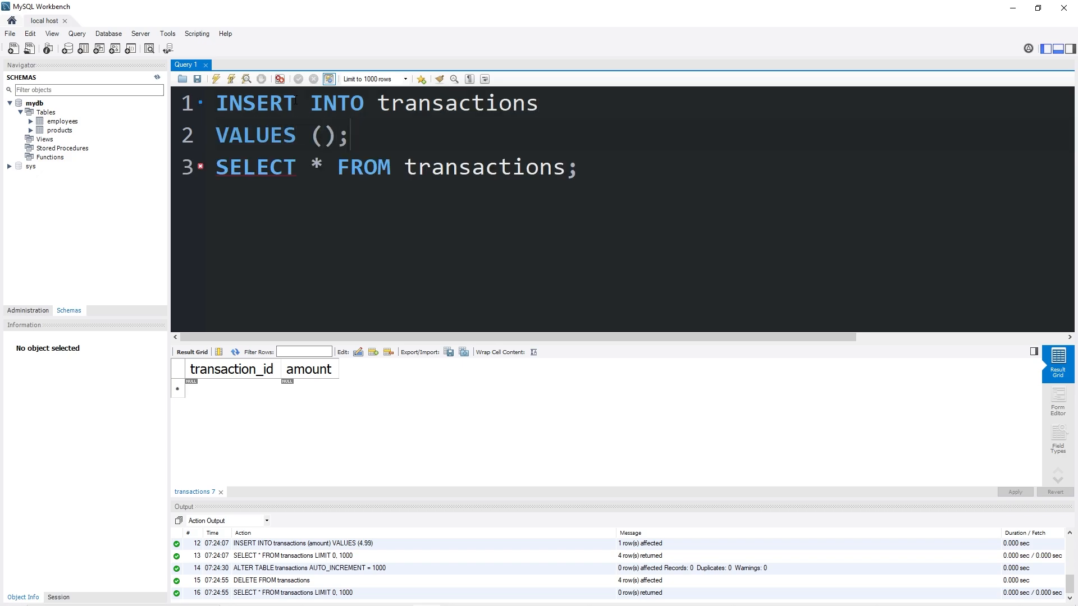
pyautogui.write('4.99')
pyautogui.click(640, 103)
pyautogui.write(' (')
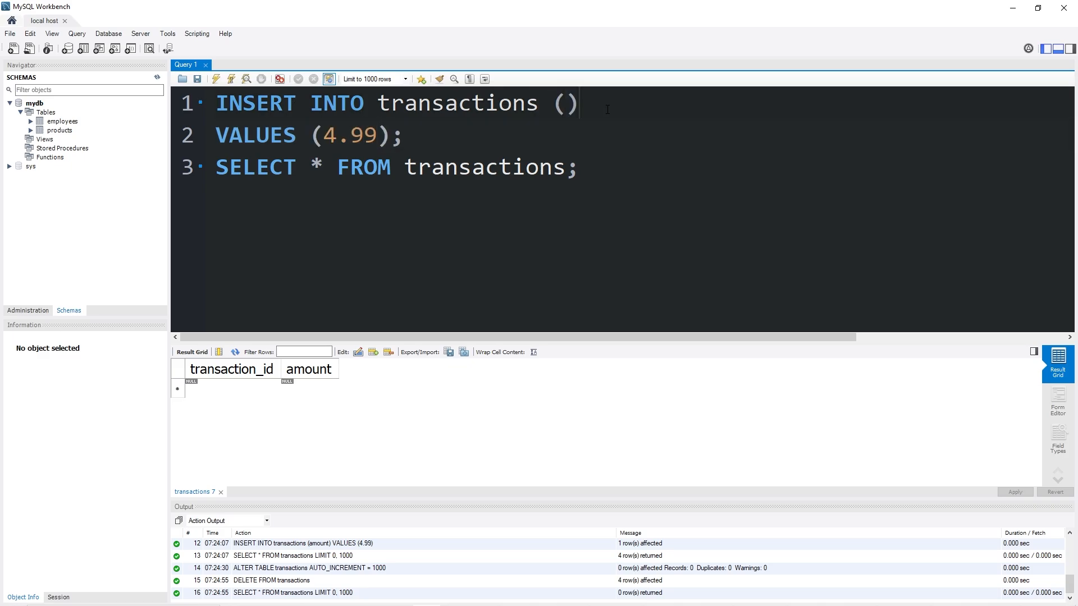
pyautogui.write('amount')
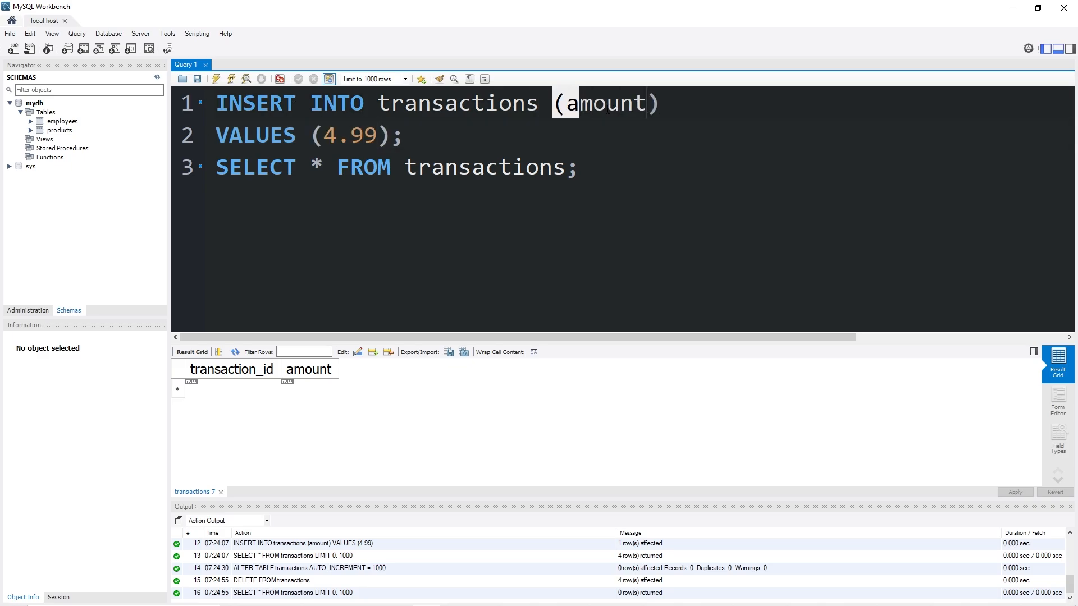
pyautogui.click(216, 79)
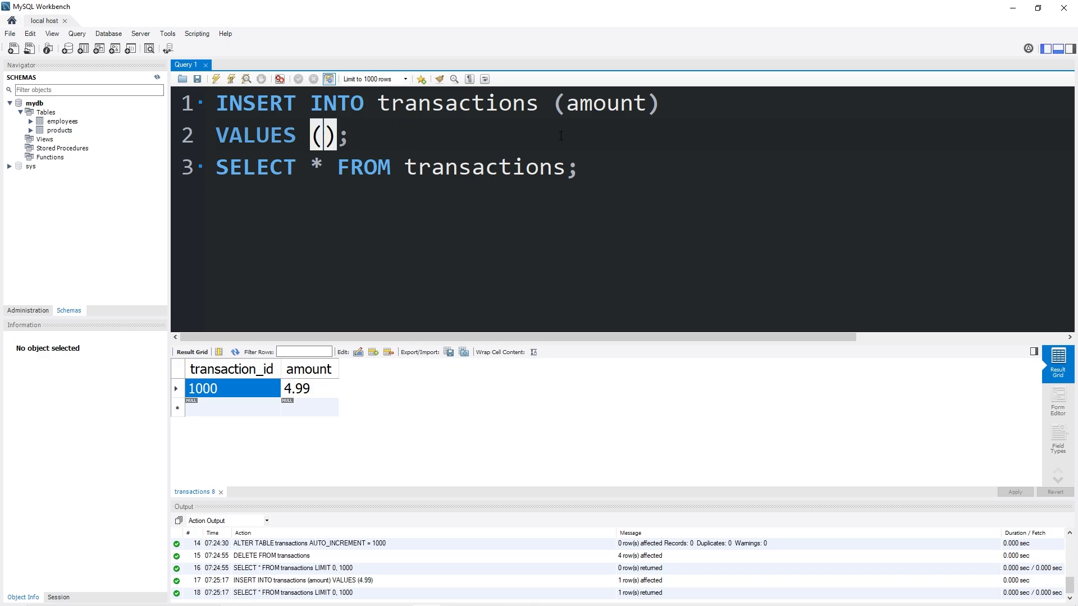
# Insert amounts 2.89, 3.38 and 4.99, giving rows 1001–1003
pyautogui.write('2.')
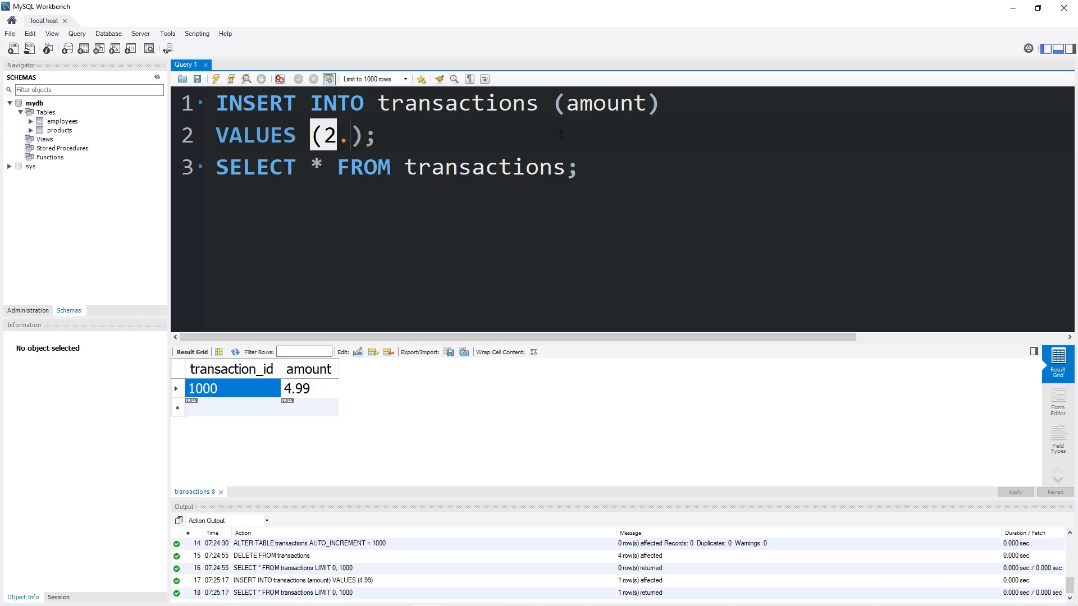
pyautogui.click(215, 79)
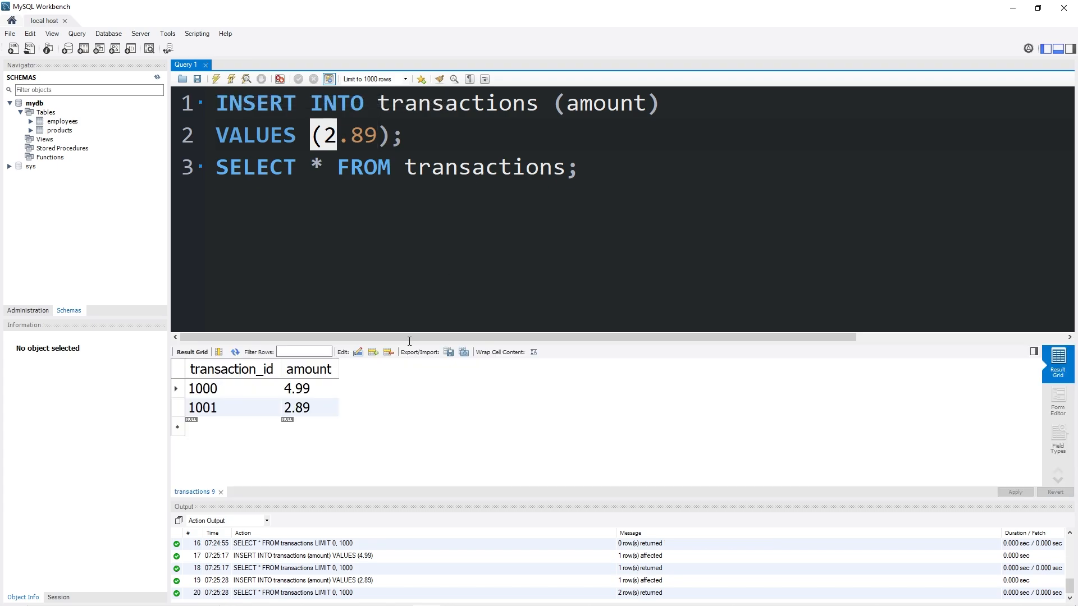
pyautogui.click(204, 406)
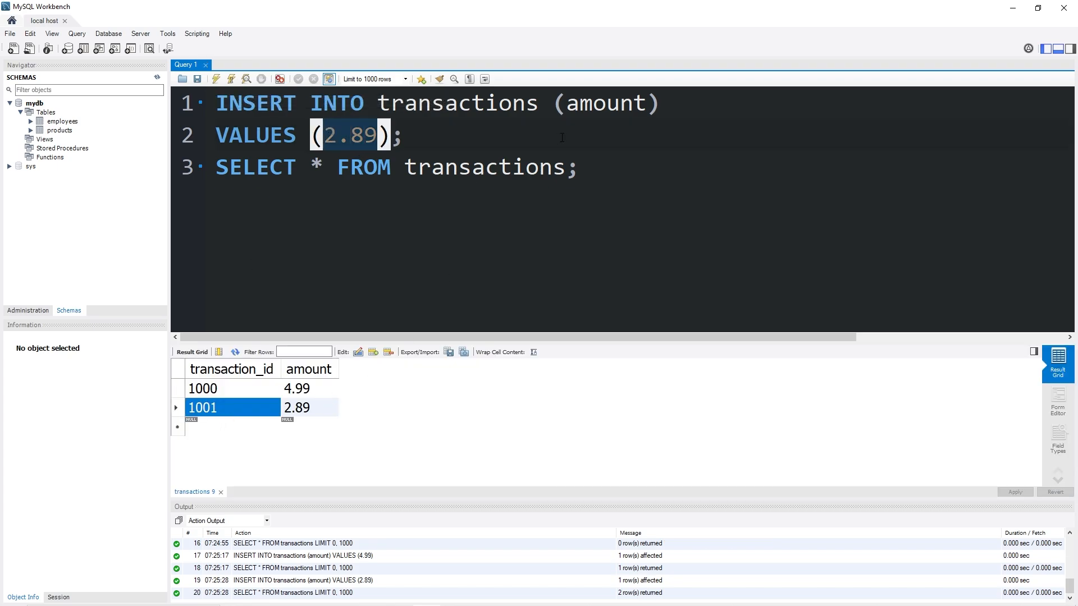
pyautogui.write('3.38')
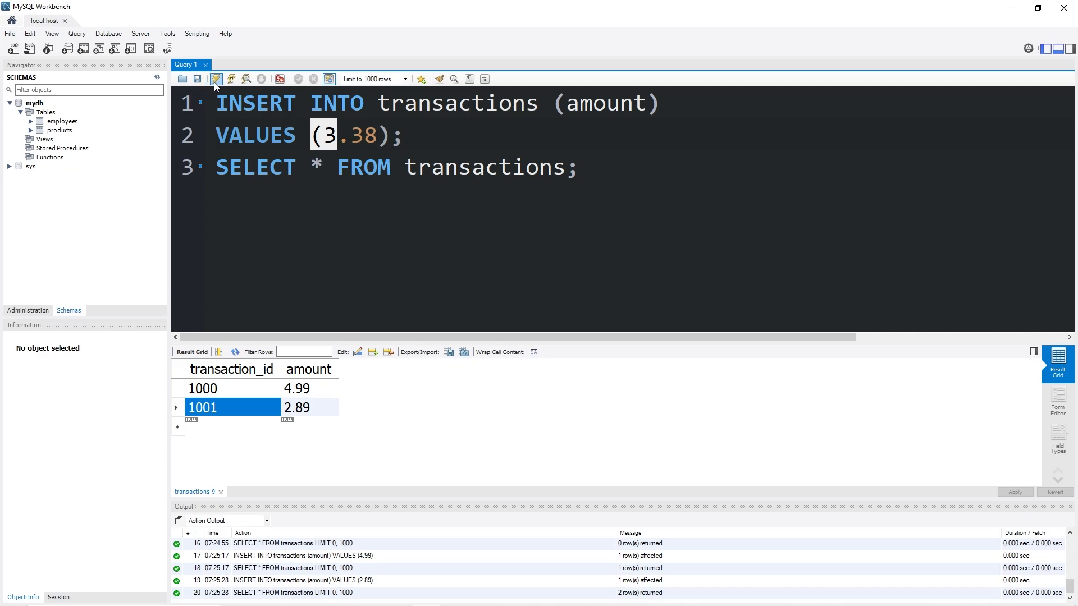
pyautogui.click(215, 78)
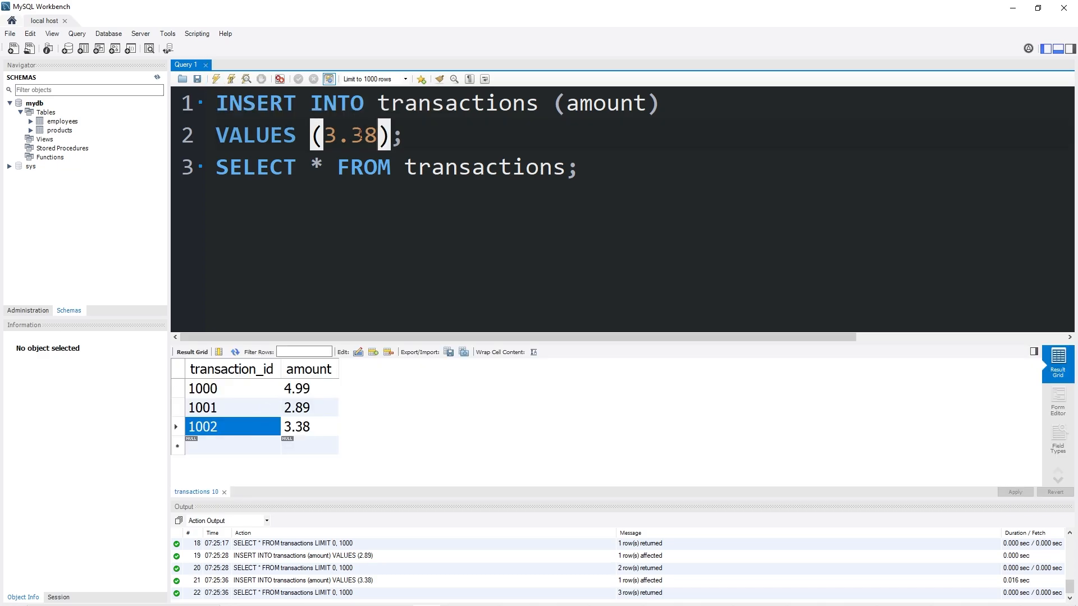
pyautogui.write('4.99')
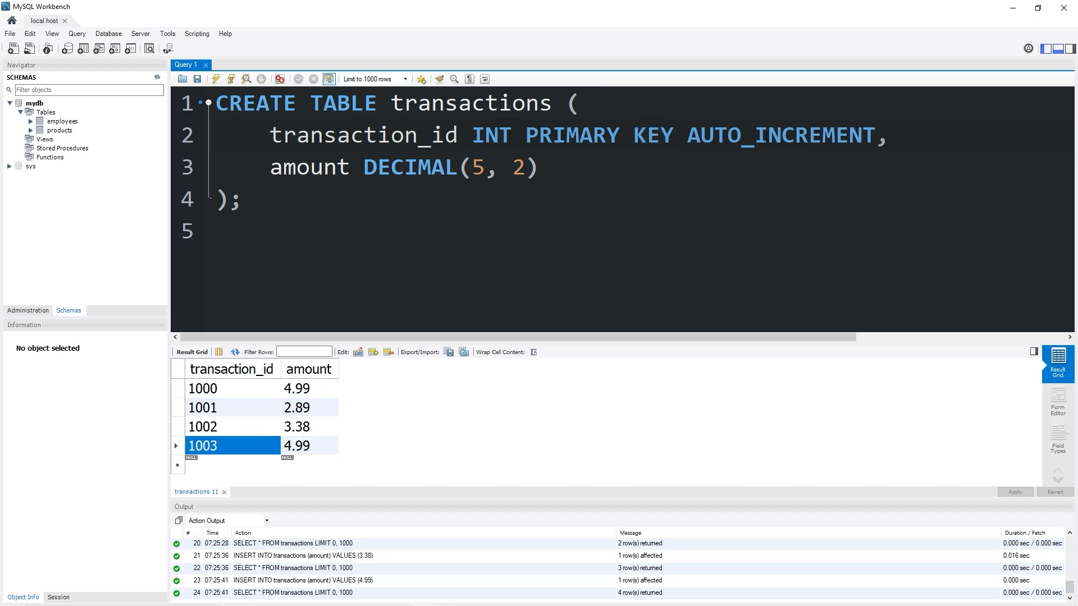
# Highlight AUTO_INCREMENT in the restored CREATE TABLE transactions statement
pyautogui.doubleClick(781, 136)
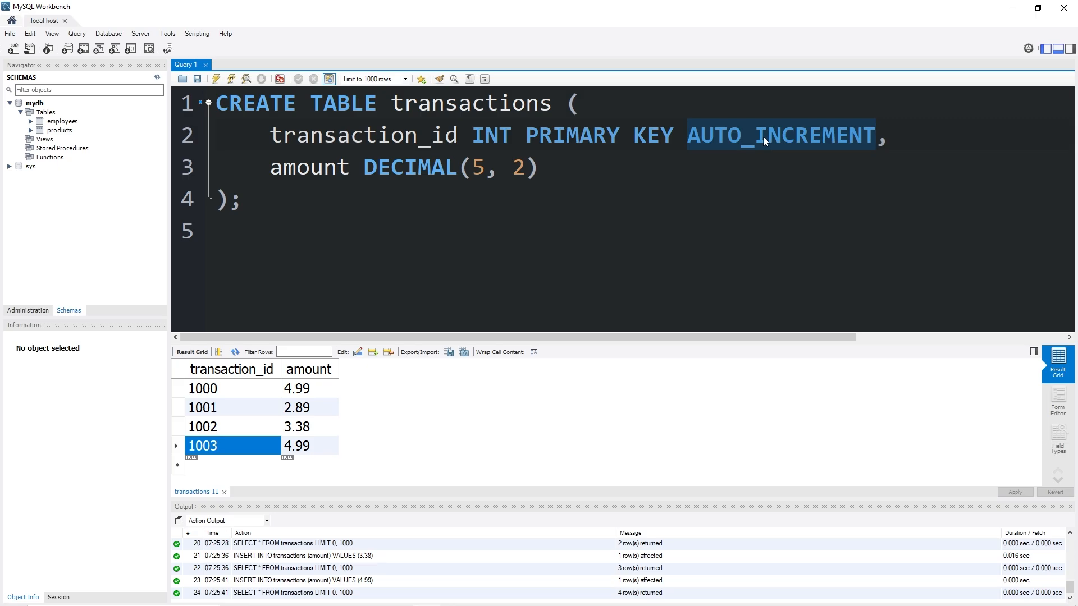